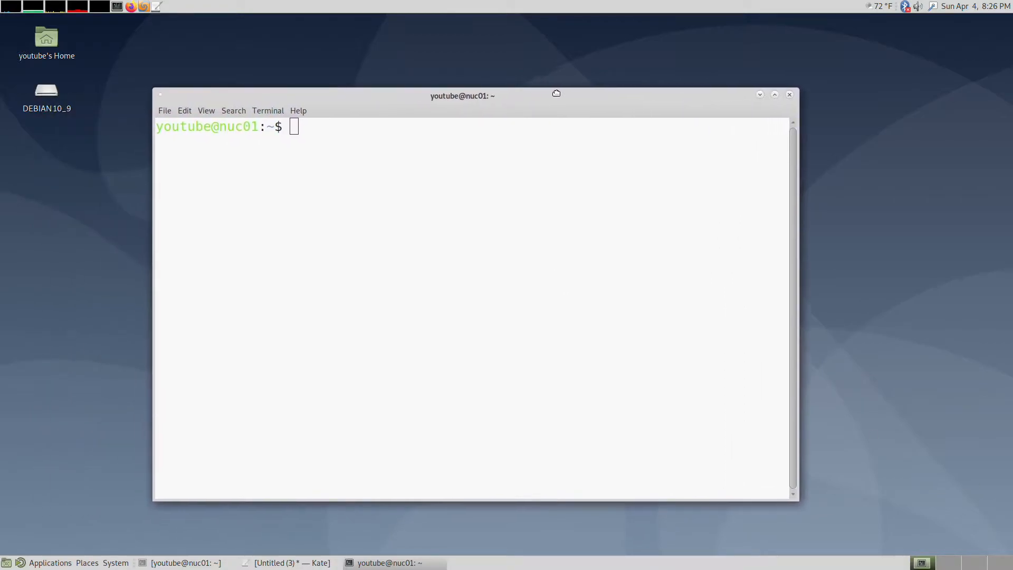
- Pull the ubuntu, debian and alpine images with docker pull, then list them with docker images
text(odkcer ^C)
text(docker put)
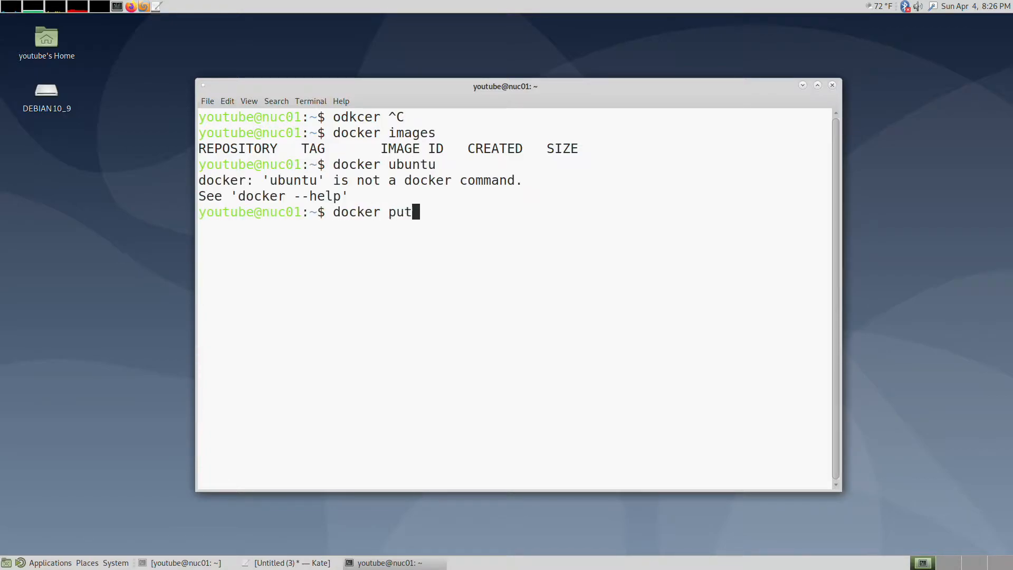
text(l ubu)
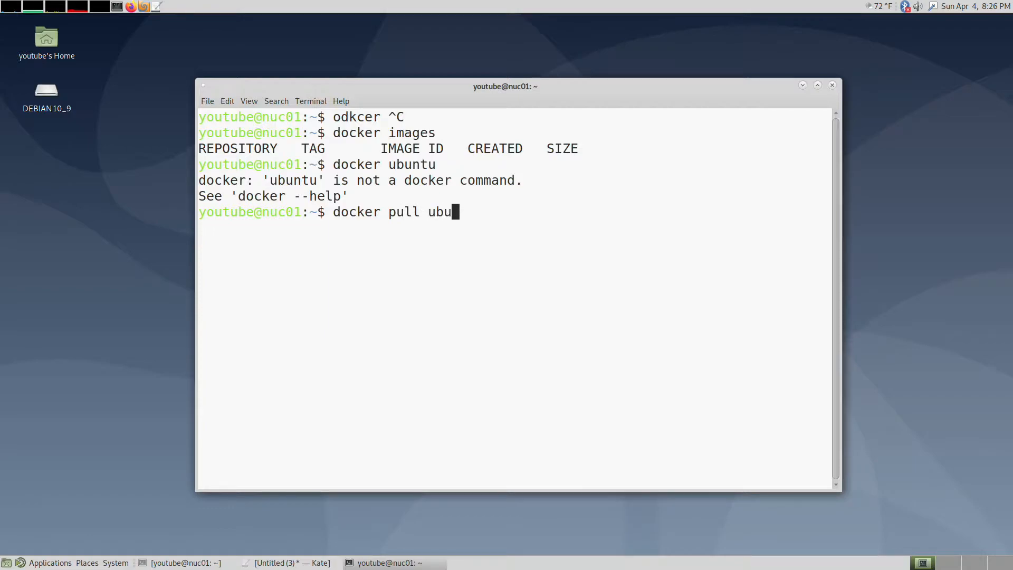
key(Return)
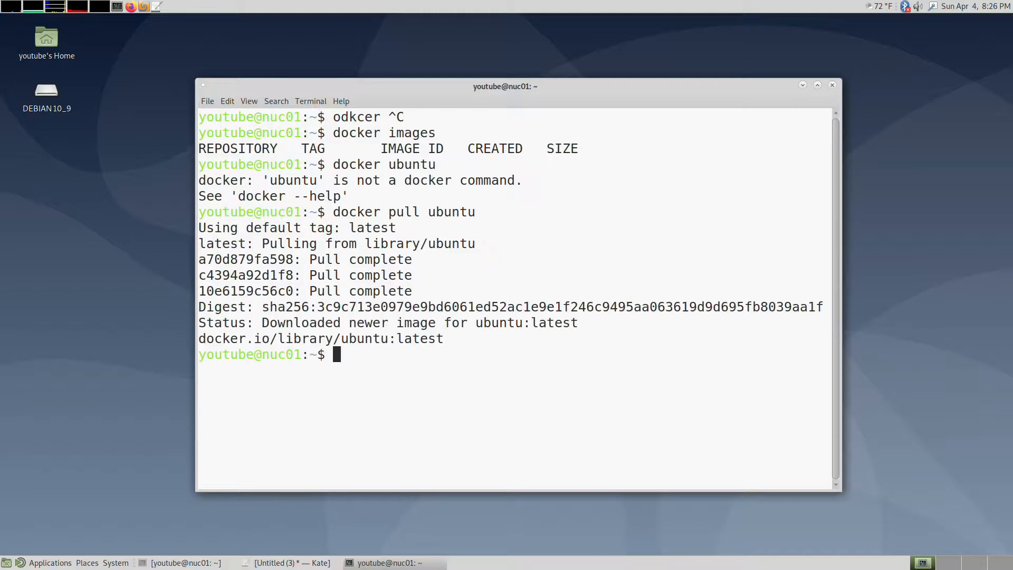
text(docker pull de)
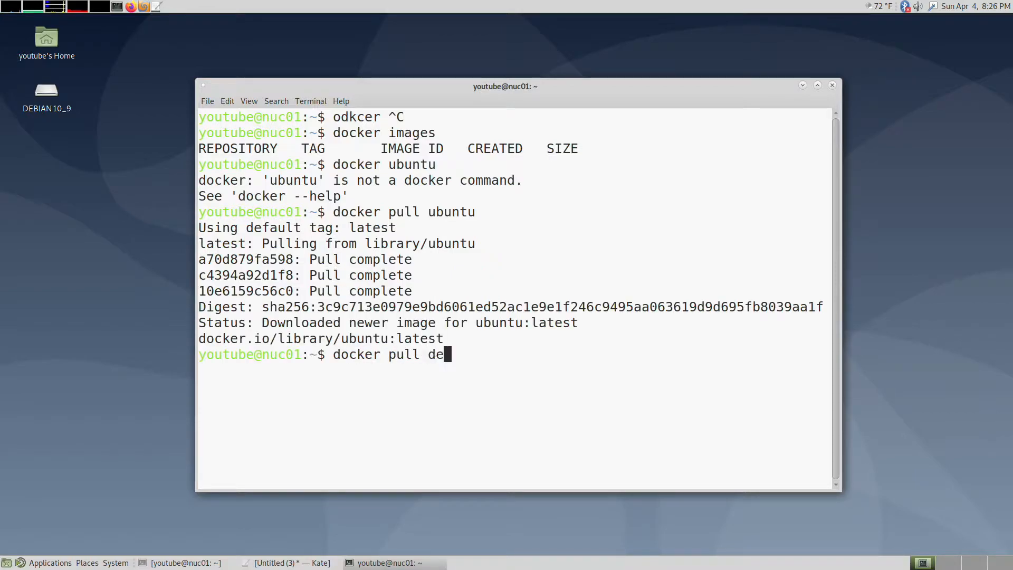
text(bian)
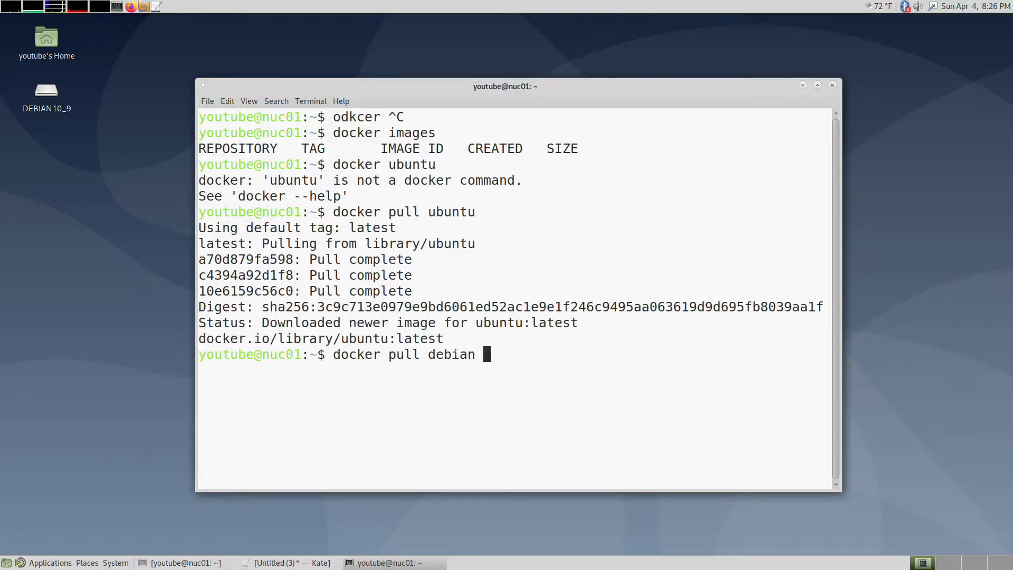
key(Return)
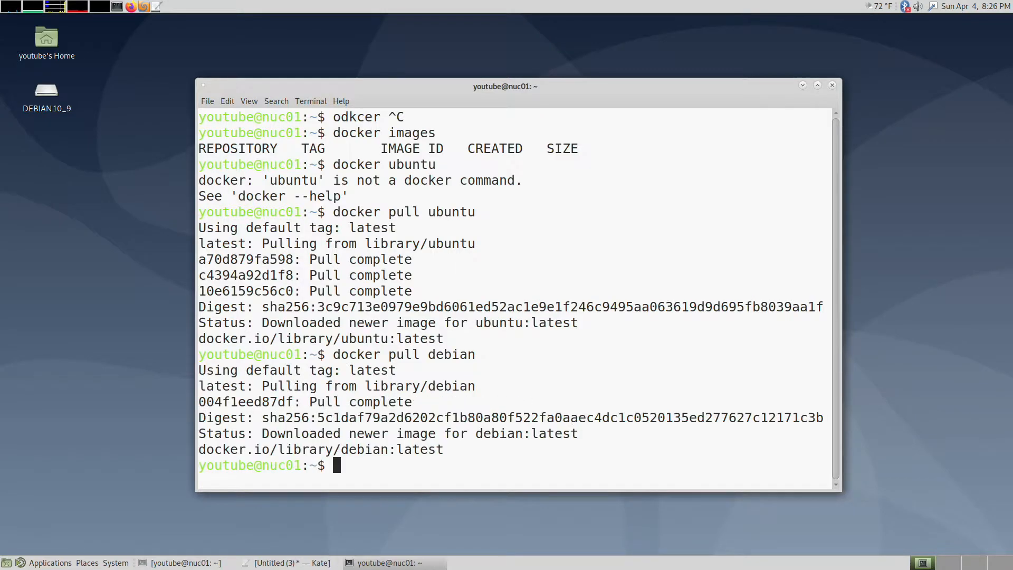
text(docker pull a)
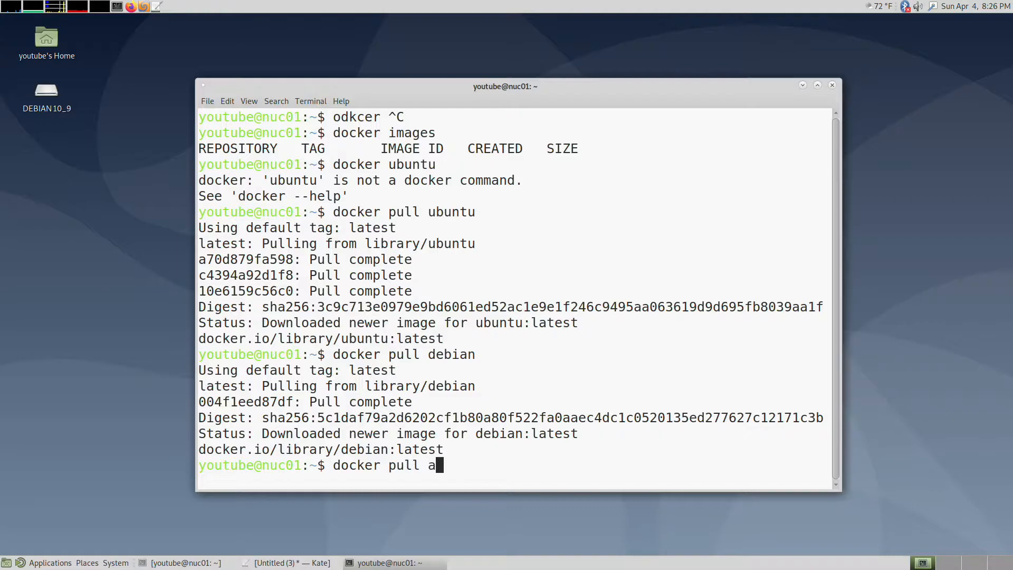
key(Return)
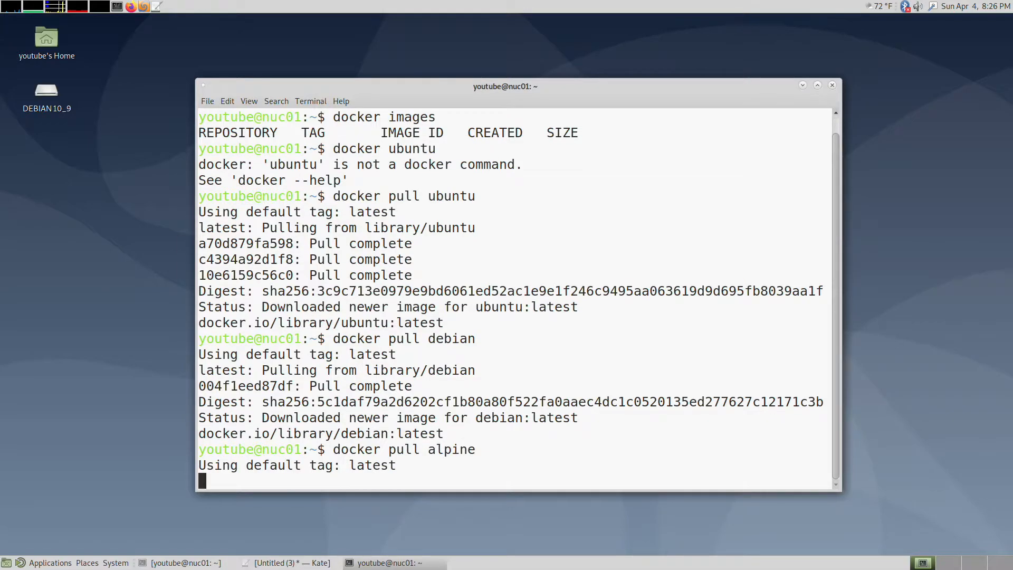
text(do)
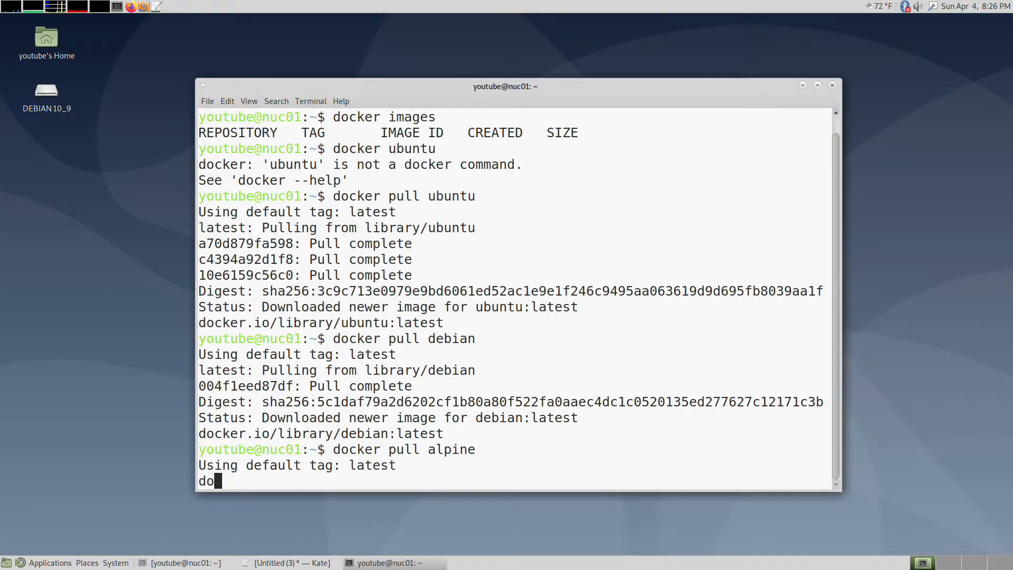
text(docker images)
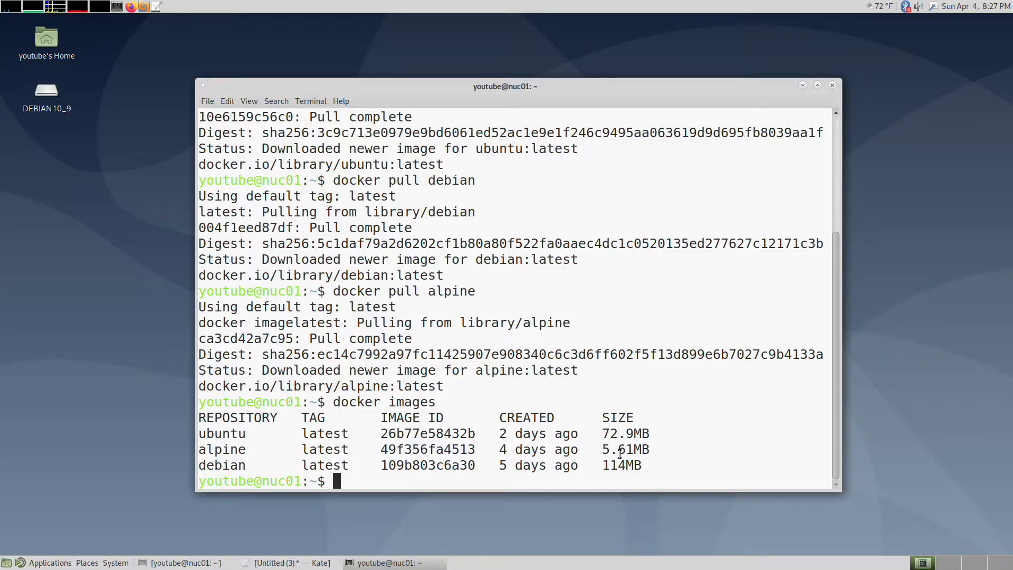
mouse_move(382, 449)
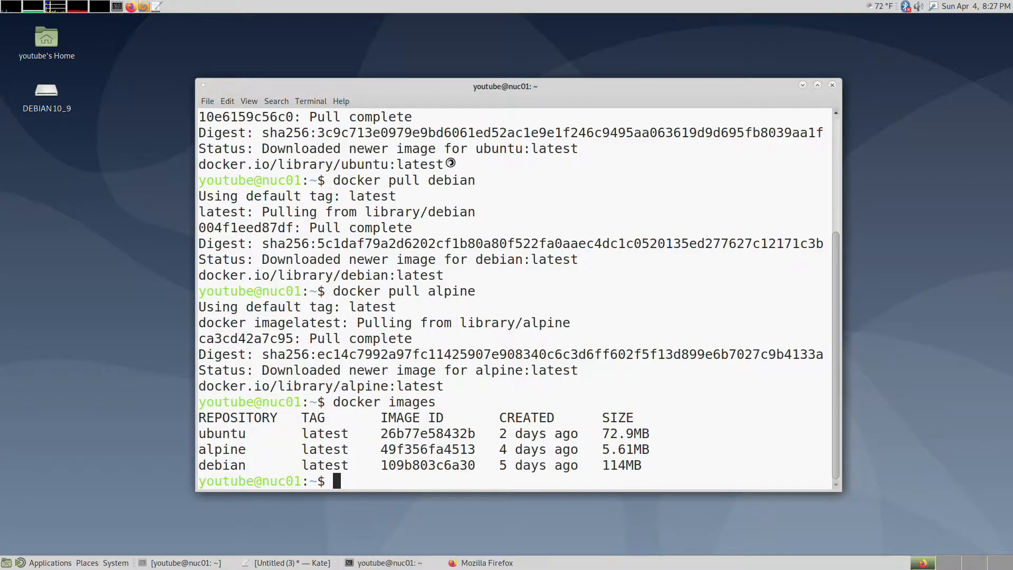
- Search Google for 'musl alpine' and read the 'Alpine Linux has switched to musl libc' article
click(485, 562)
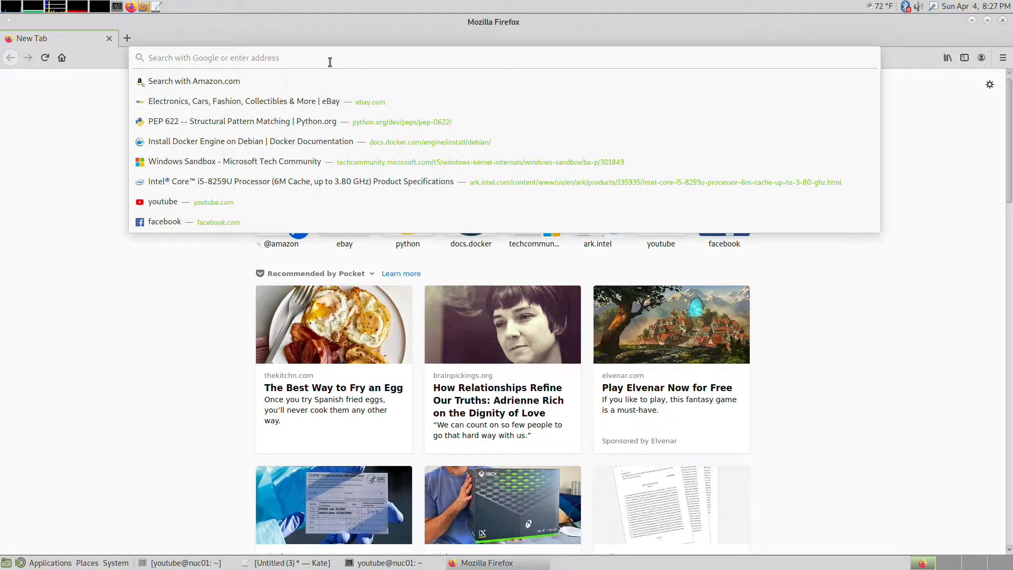
text(musl)
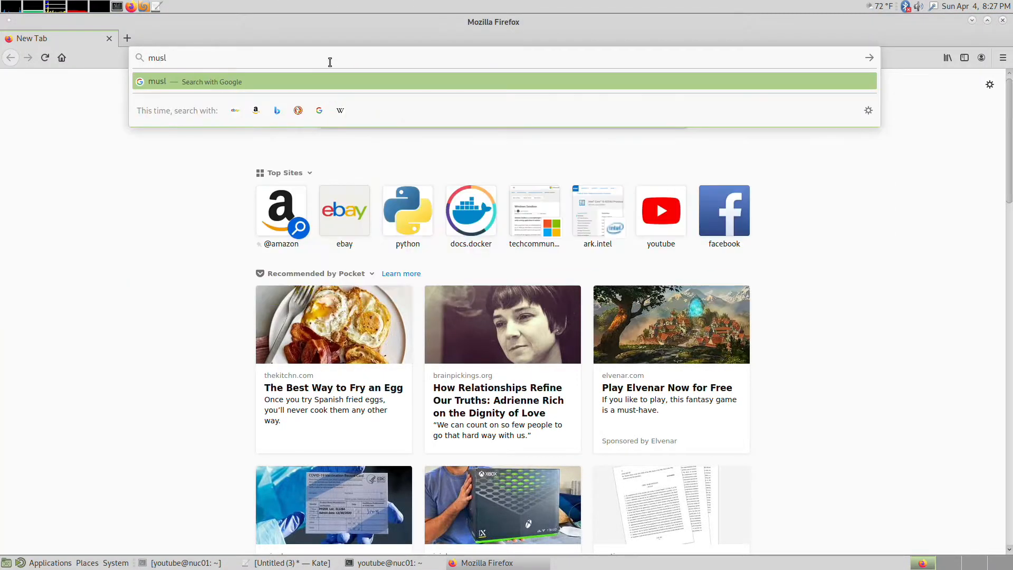
text(alpine)
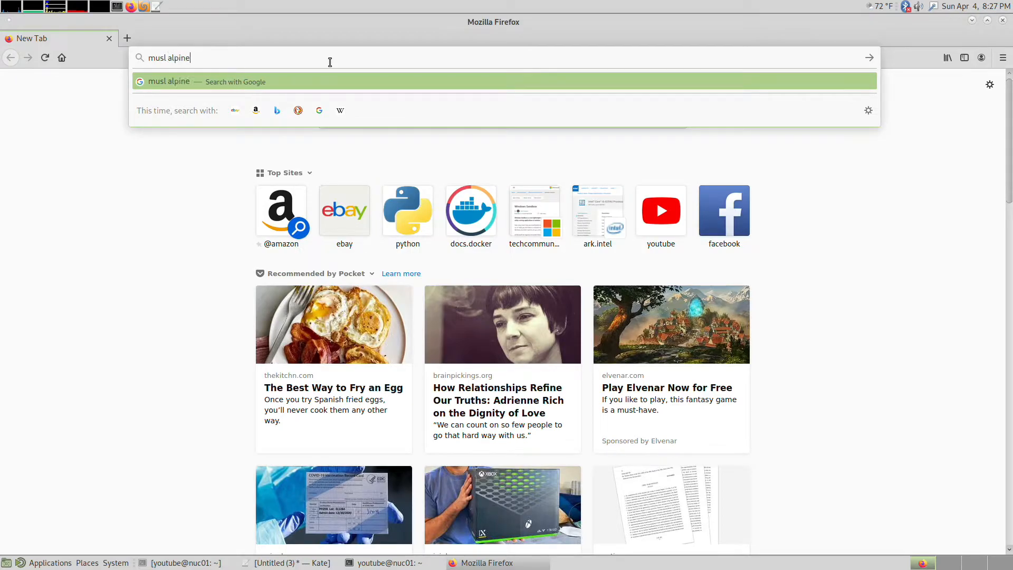
key(Return)
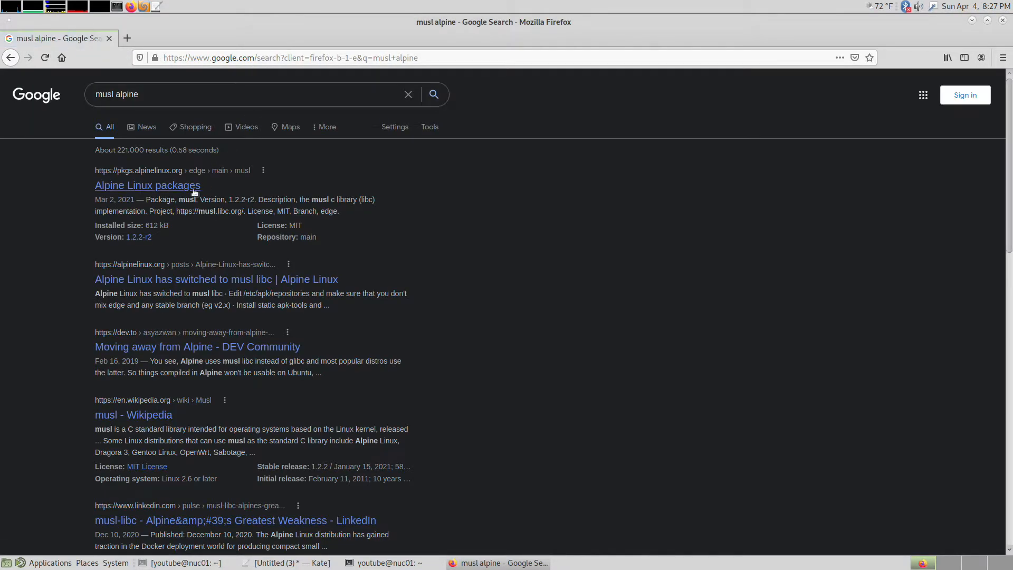
mouse_move(230, 279)
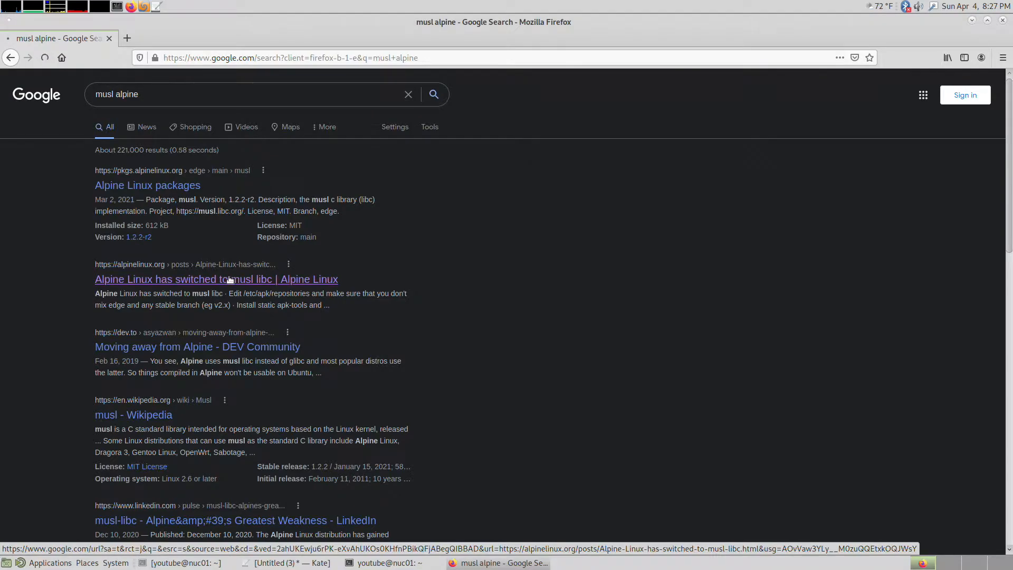
click(217, 279)
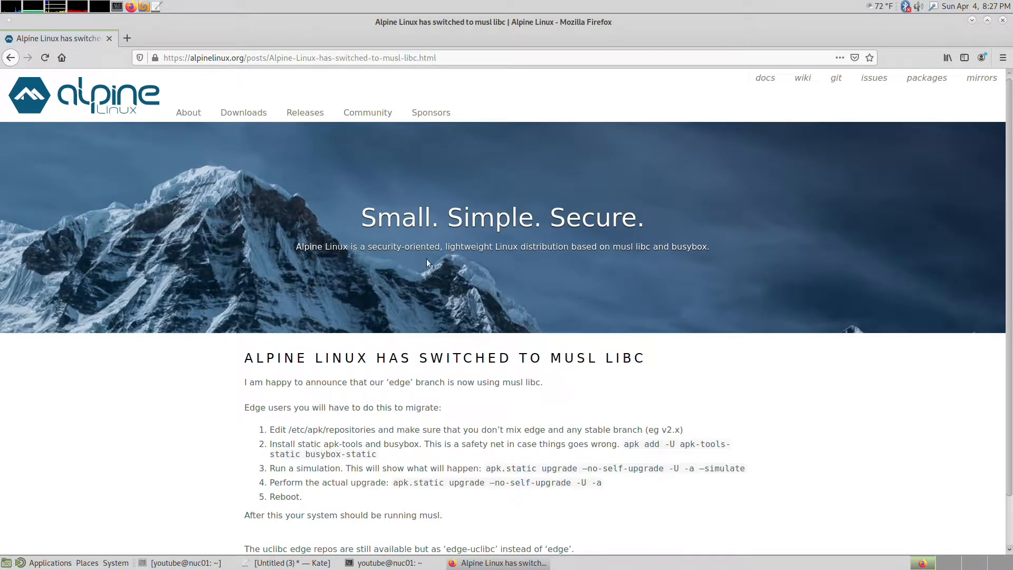
scroll(down, 3)
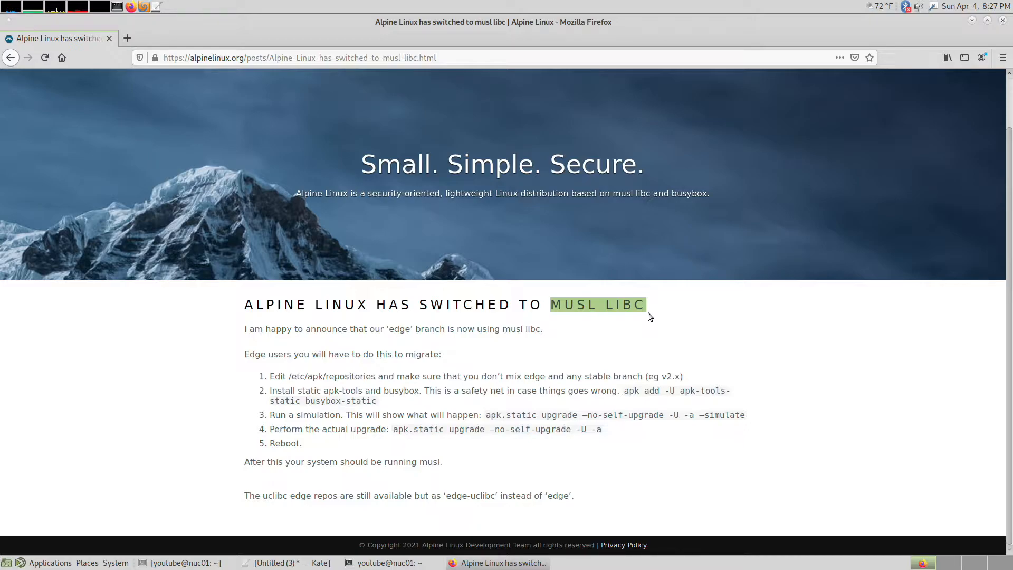
click(615, 310)
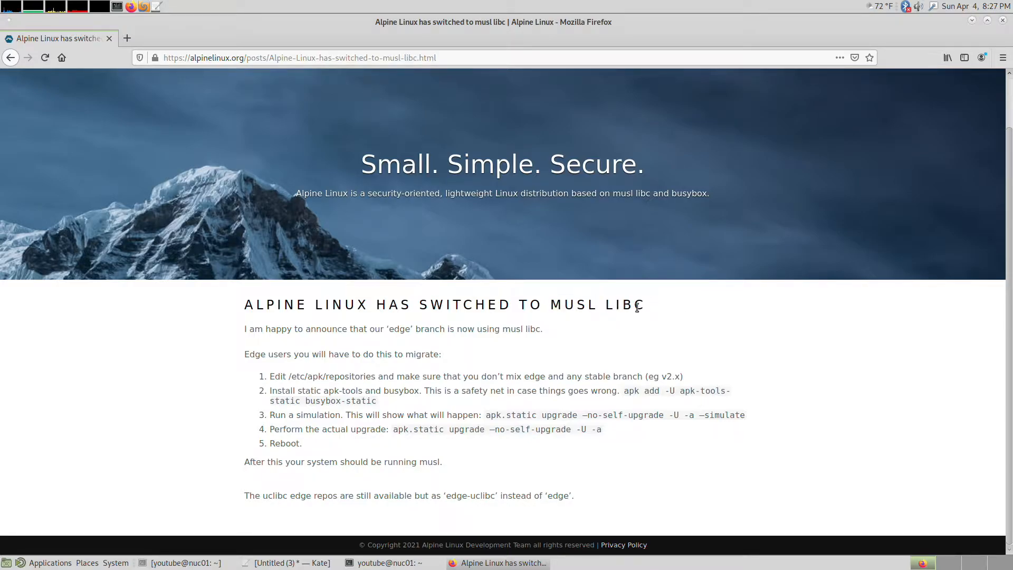
mouse_move(650, 307)
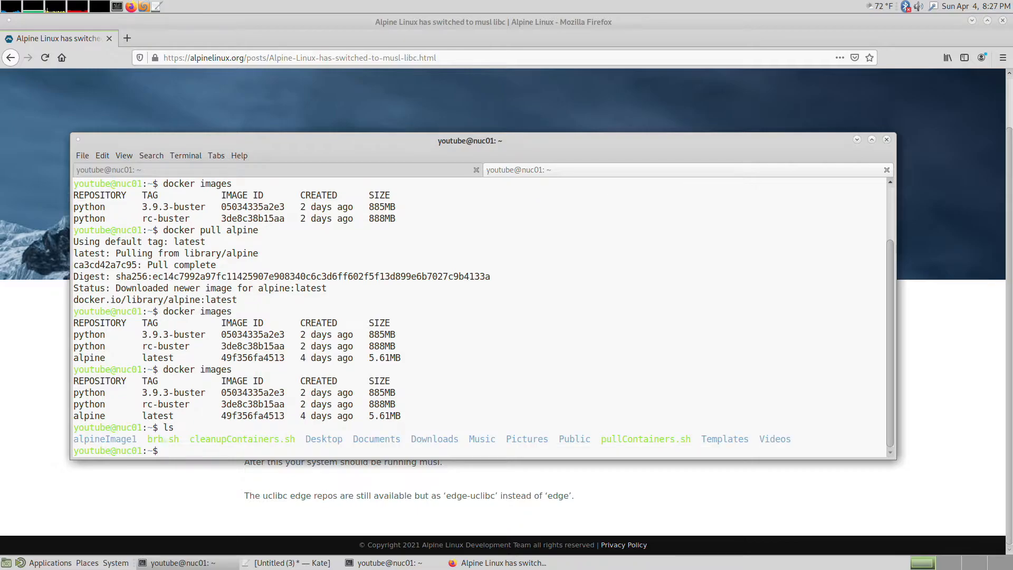
- Create the alpineImage2 directory and start a Dockerfile in vi with the line 'FROM alpine'
text(mkdir alpineImage2)
text(vi Do)
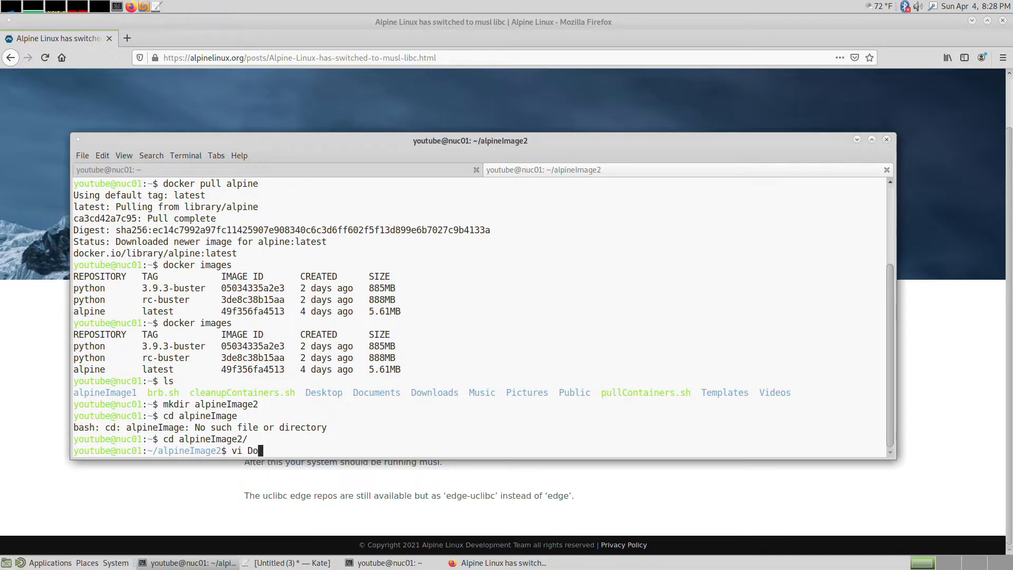
text(ckerfile)
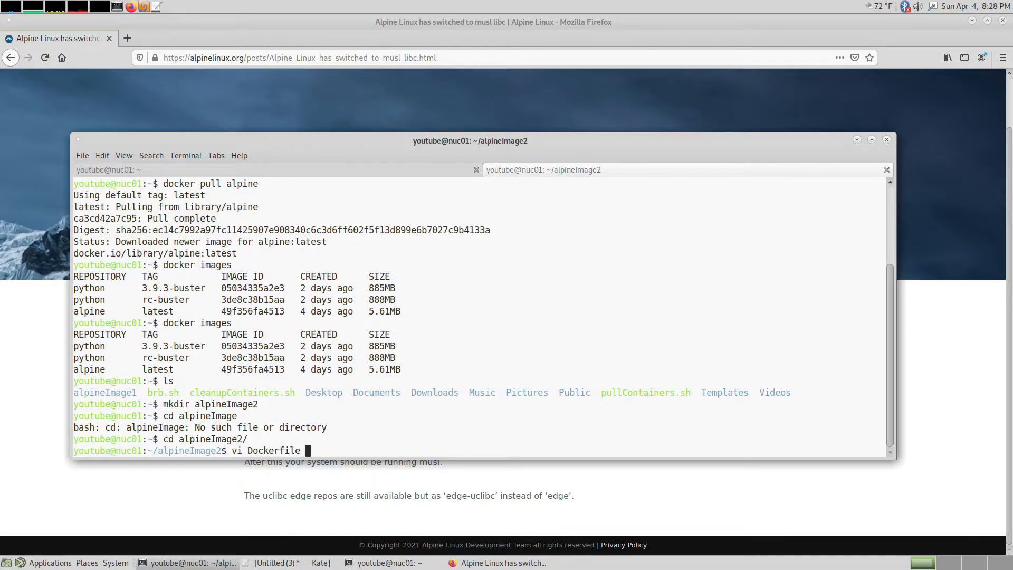
text(FROM)
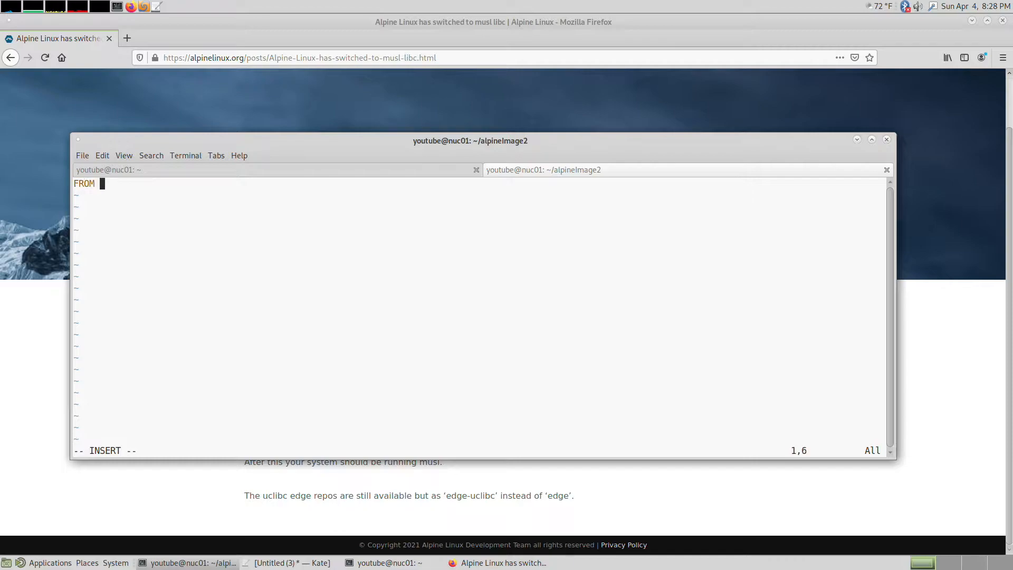
text(alp)
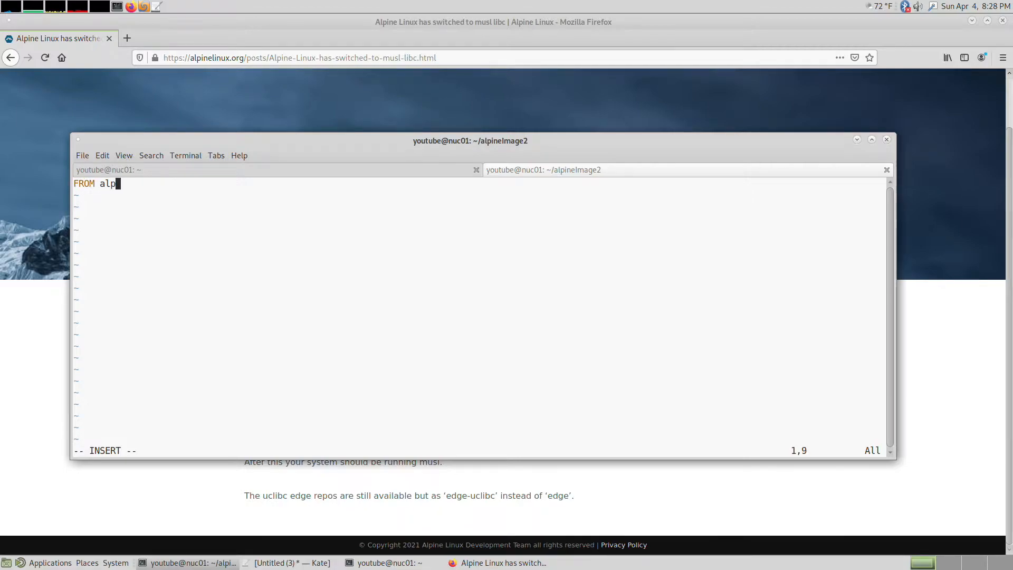
text(ine)
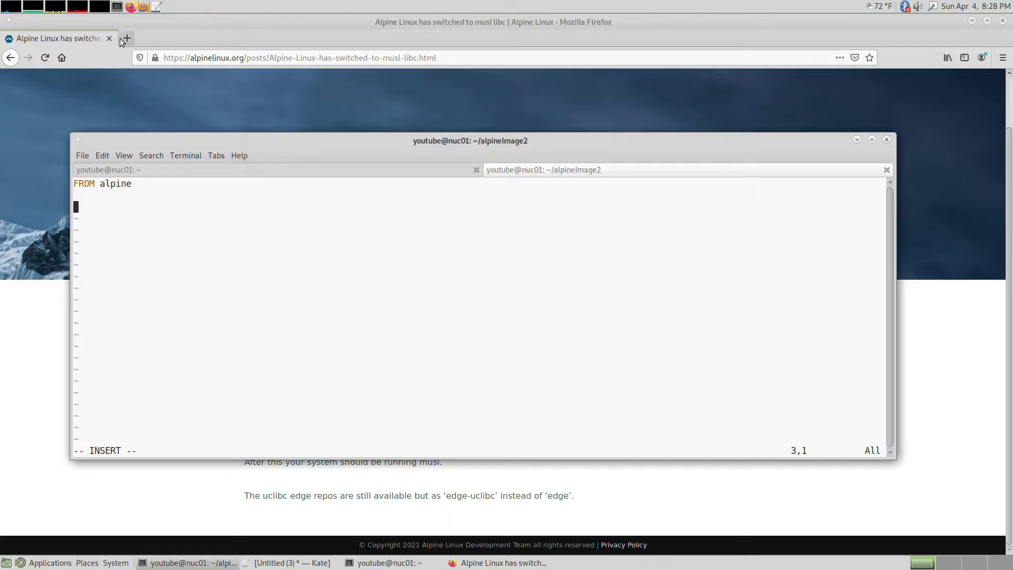
- In a new tab, open nixCraft's apk command examples article and scroll to the apk search examples
click(127, 38)
text(alpine commands)
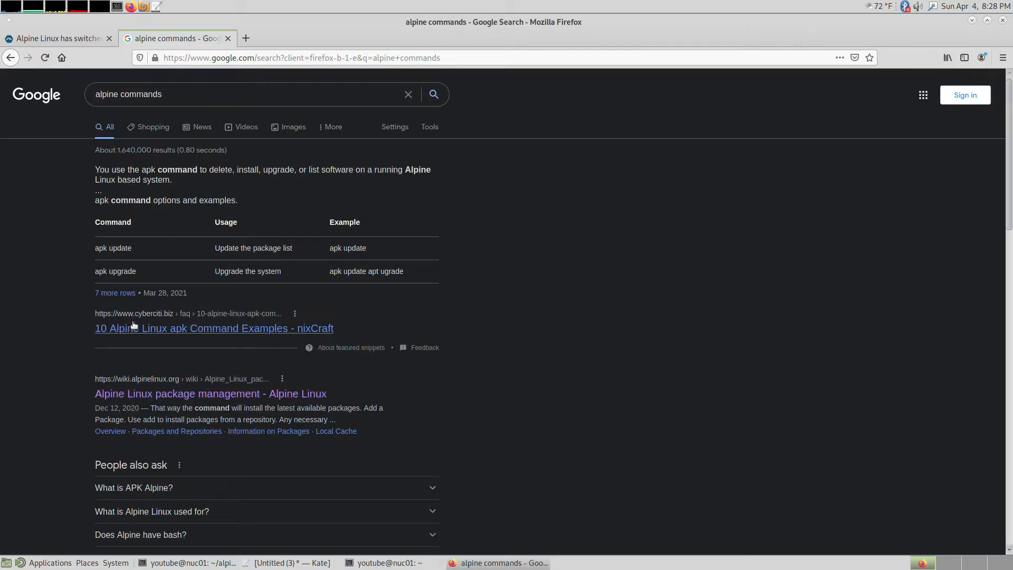
mouse_move(145, 321)
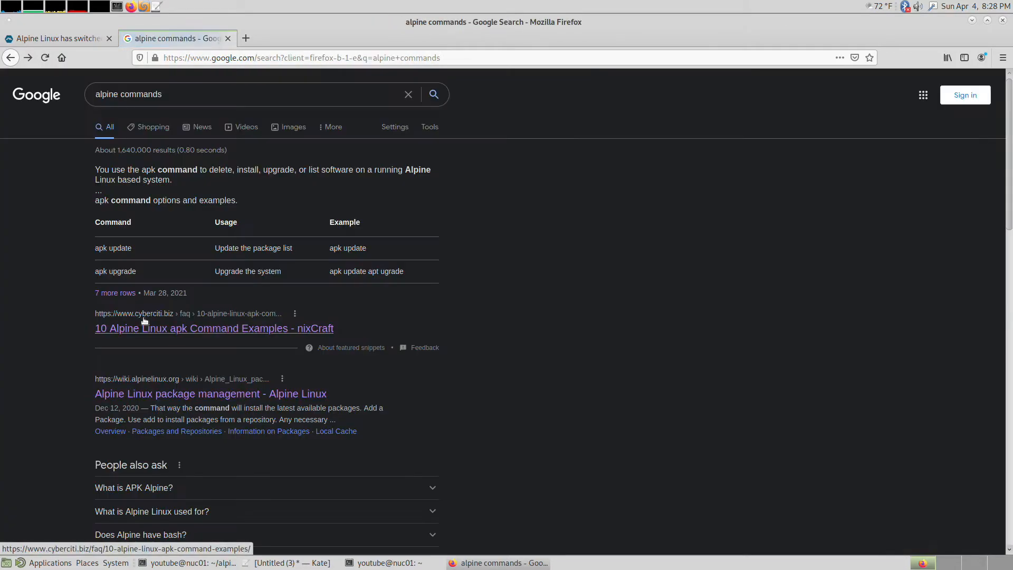
click(211, 394)
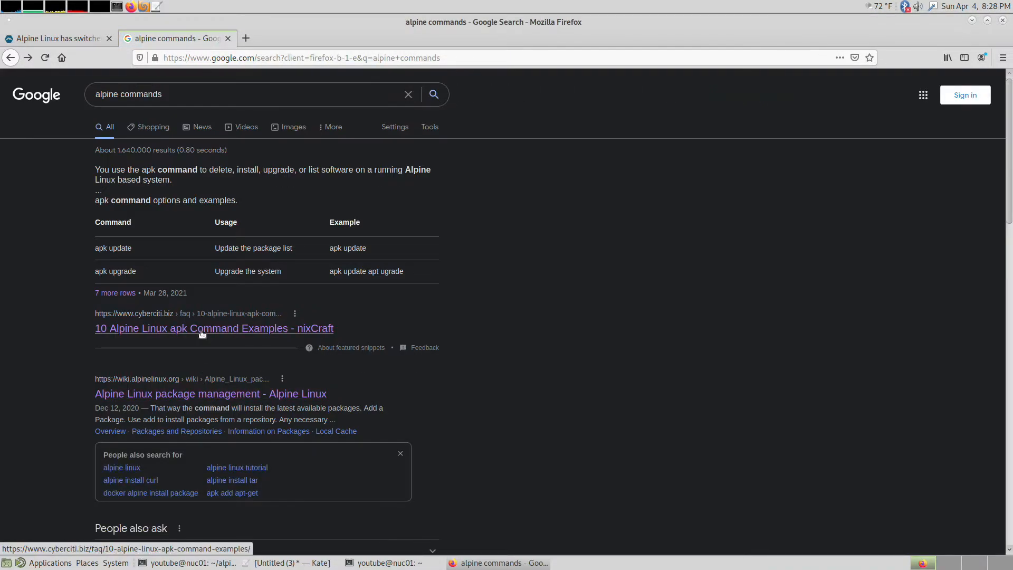
click(201, 328)
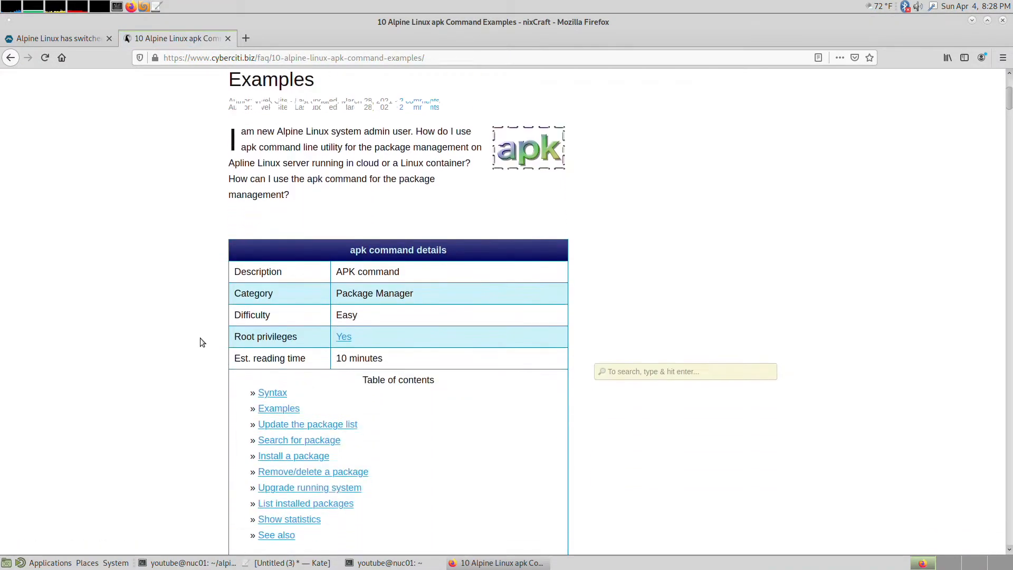
scroll(down, 3)
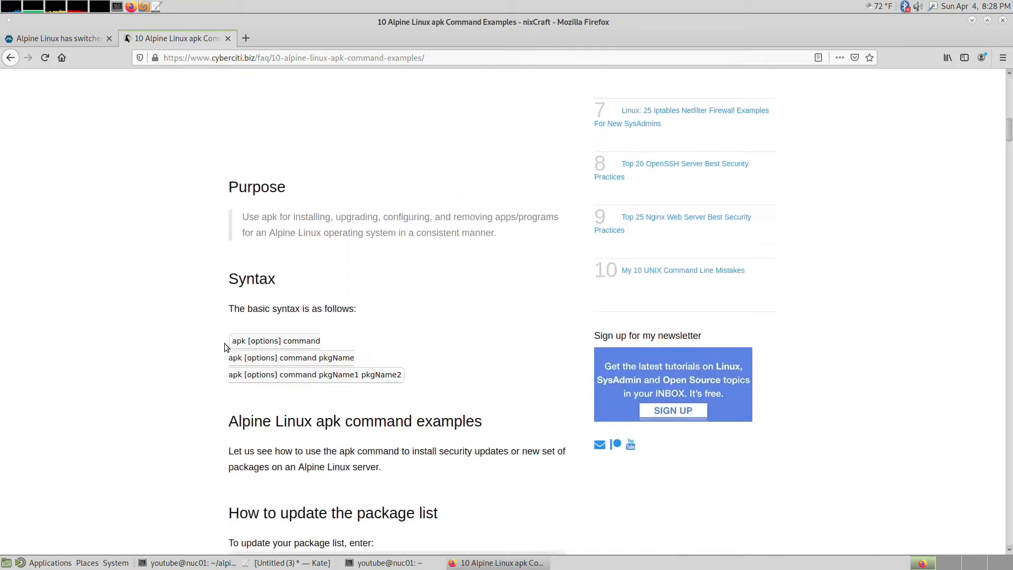
scroll(down, 3)
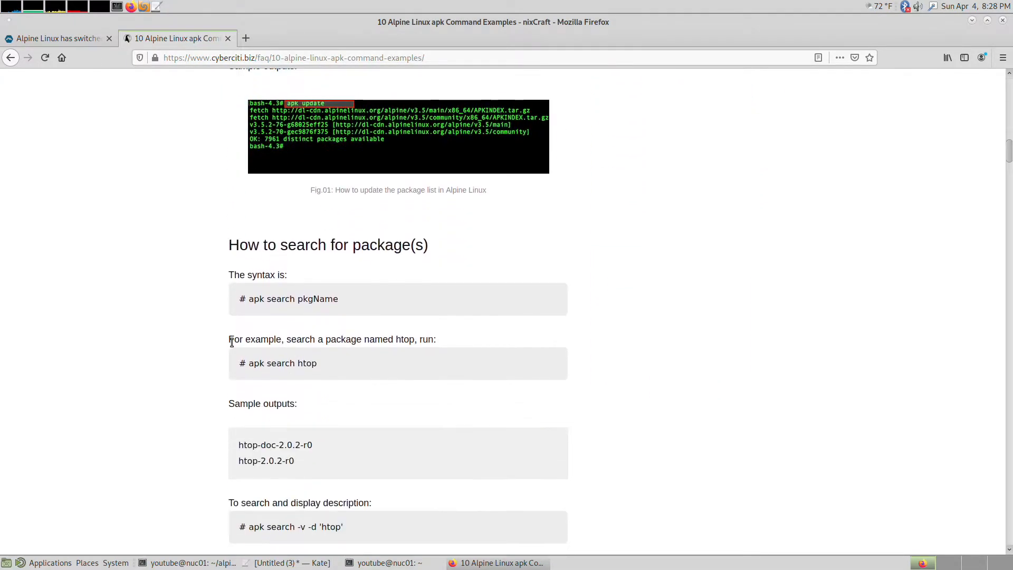
scroll(down, 3)
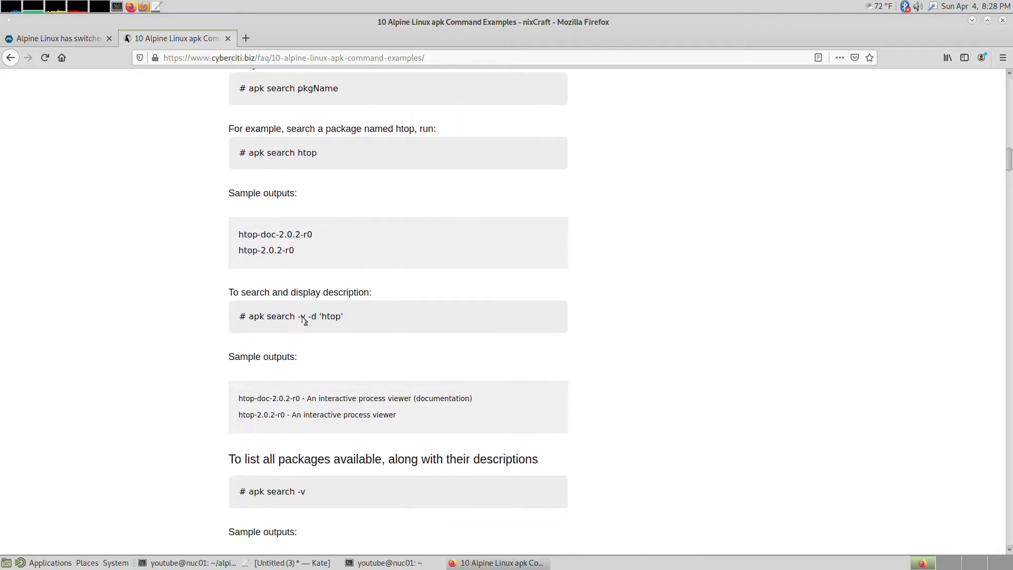
scroll(down, 3)
text(cd )
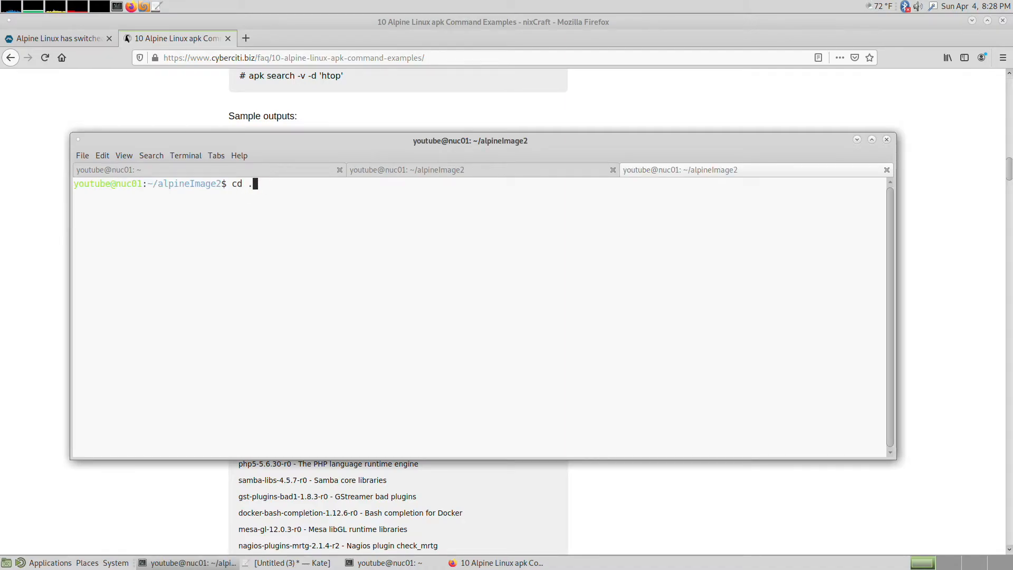
- Copy the alpineImage1 RUN lines into the new Dockerfile, set CMD to /bin/python3, and save with :wq
text(./alpineImage1/)
text(cat Dockerfile)
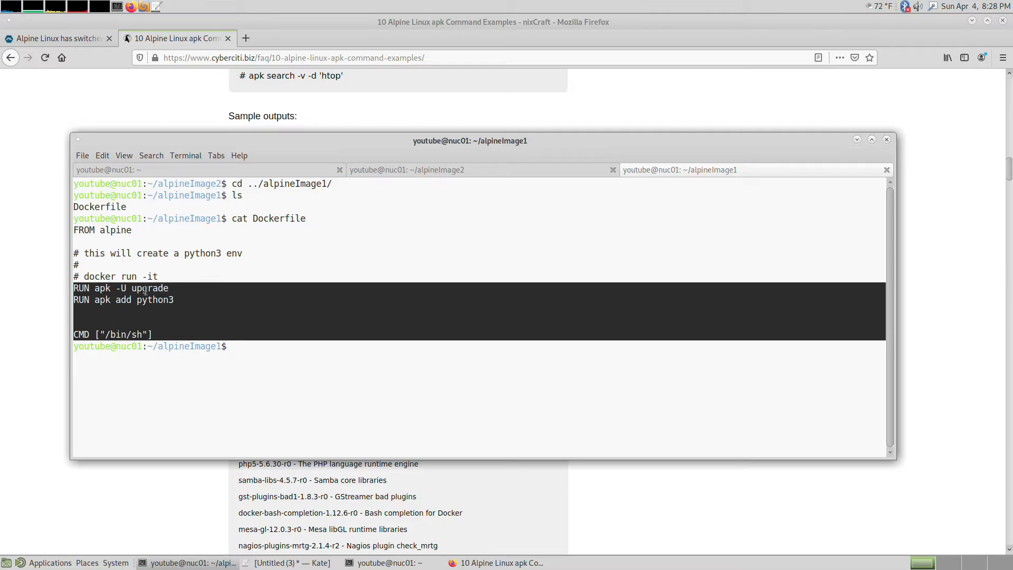
mouse_move(411, 170)
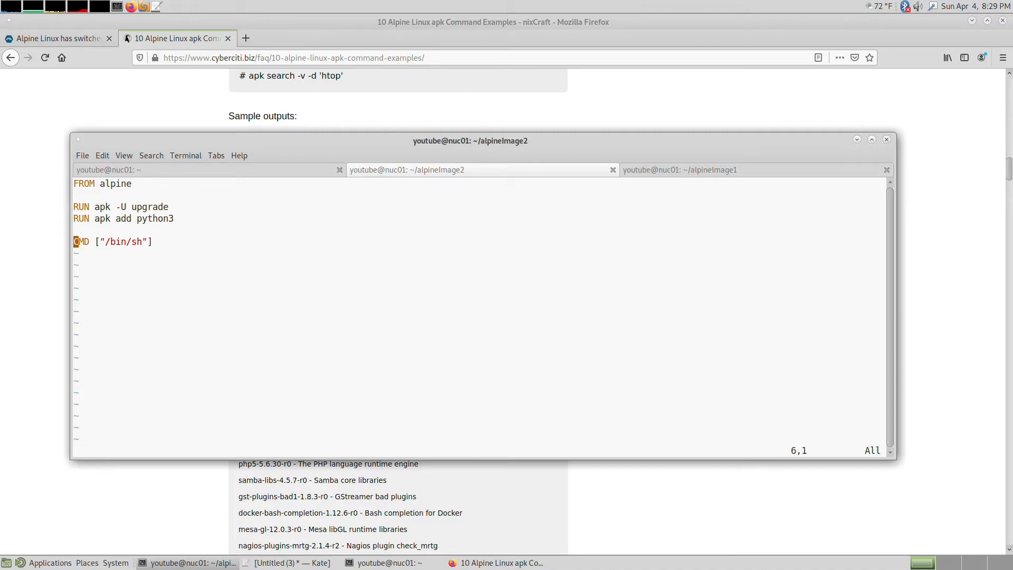
key(A)
text(pyt)
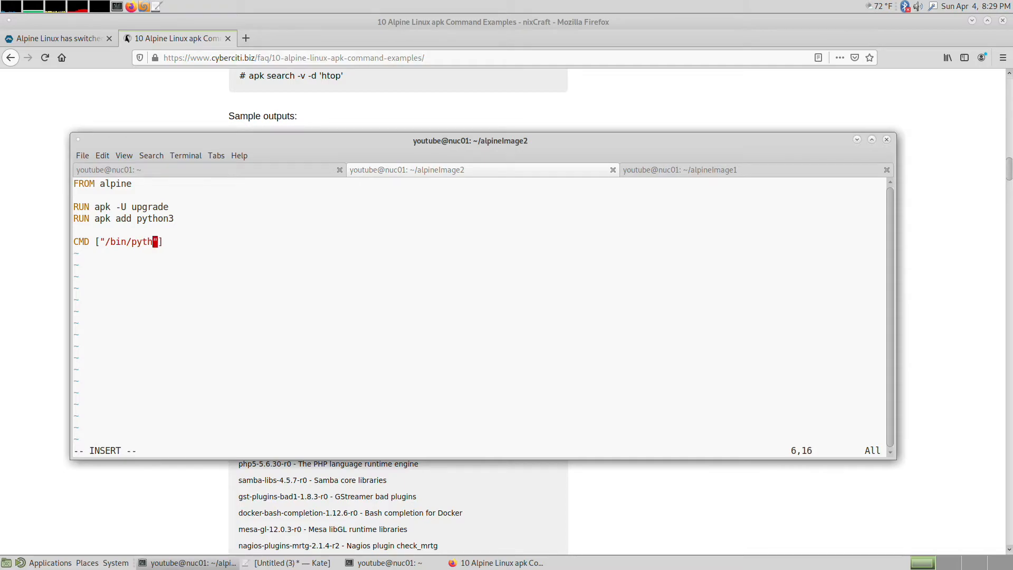
text(n3)
text(d)
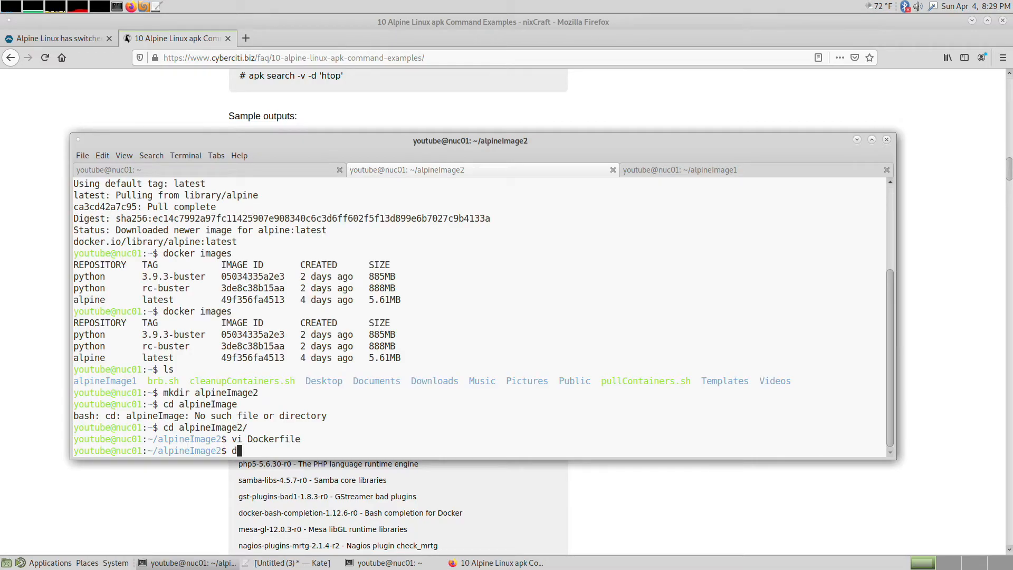
- Build the image with 'docker build . -t thesheff17:latest' until it reports Successfully tagged
text(ocker build -)
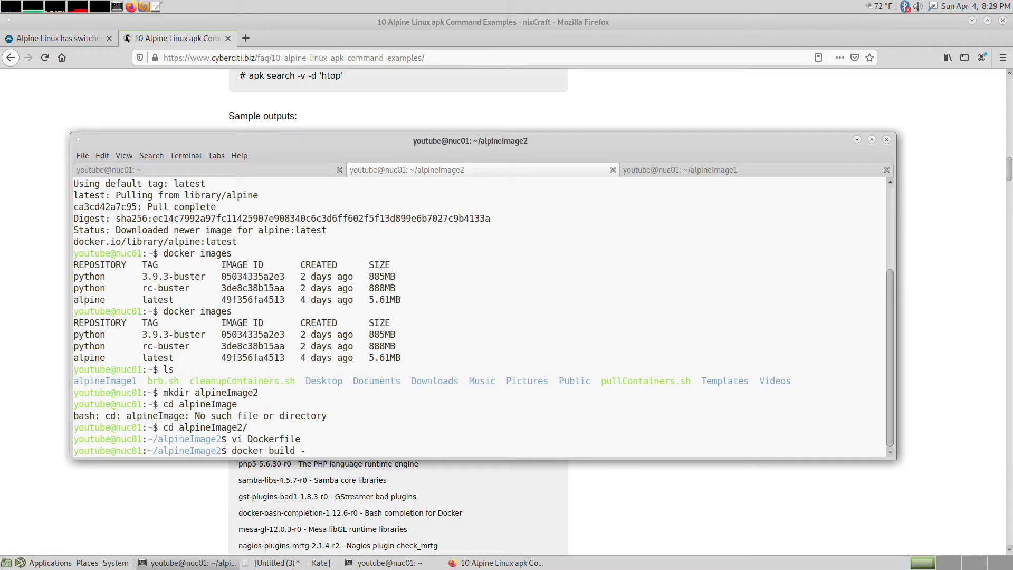
text(.)
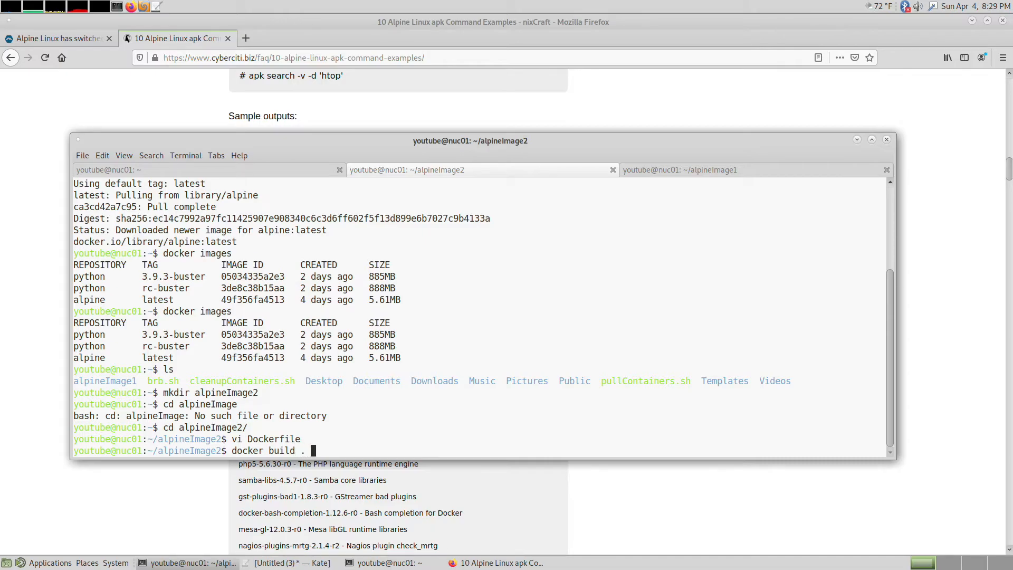
text(-t theshe)
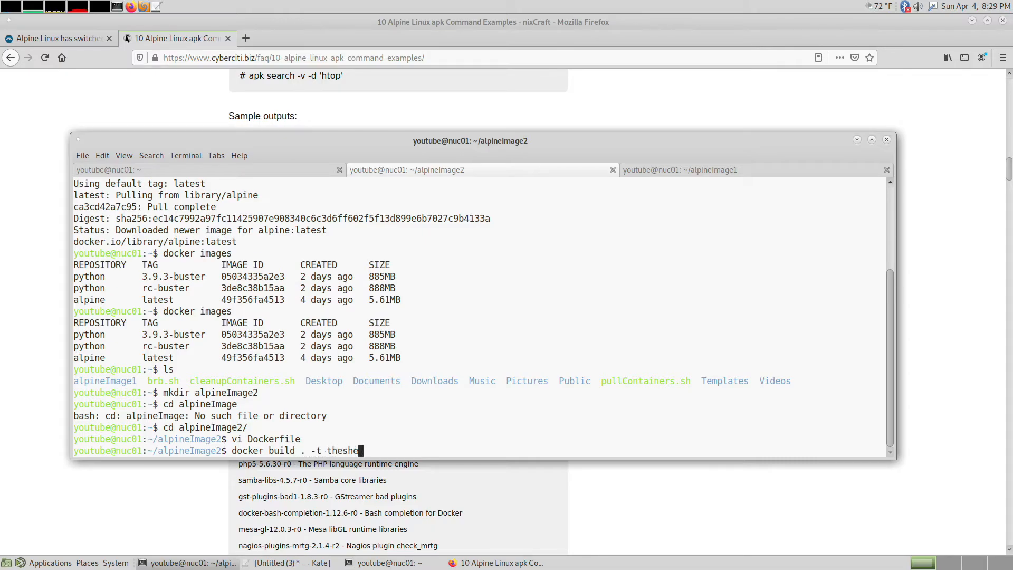
text(ff17:latest)
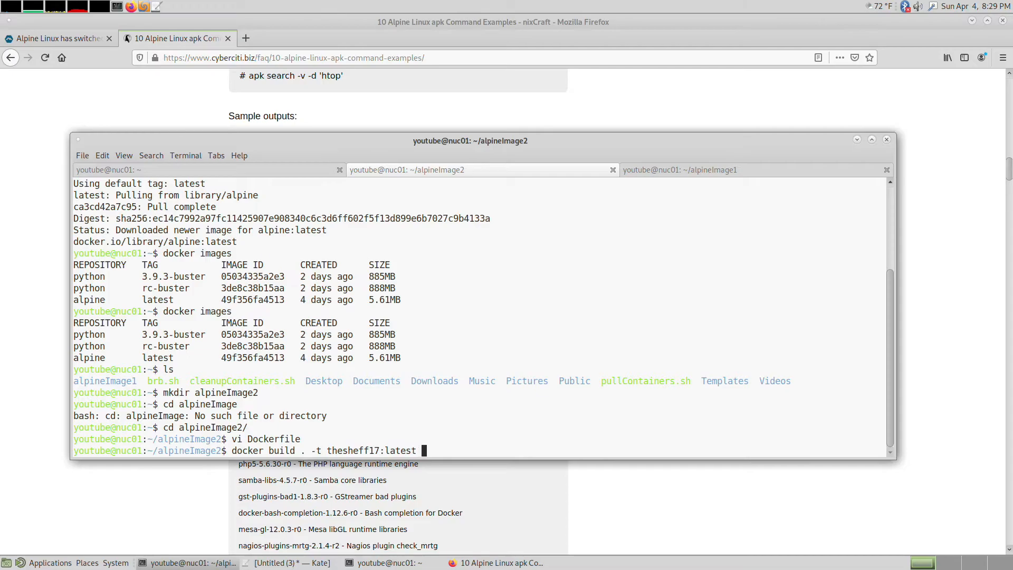
key(Return)
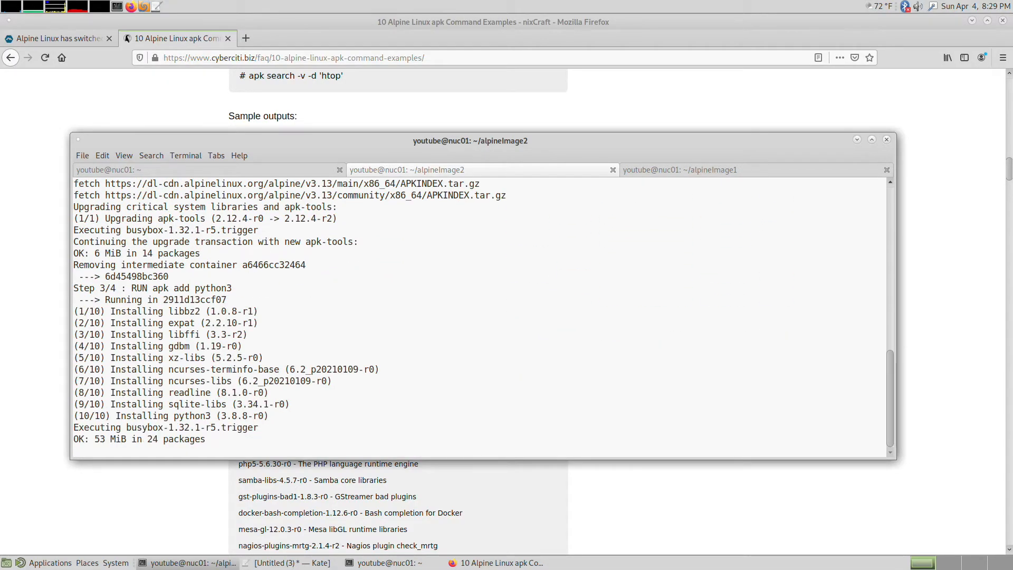
scroll(down, 3)
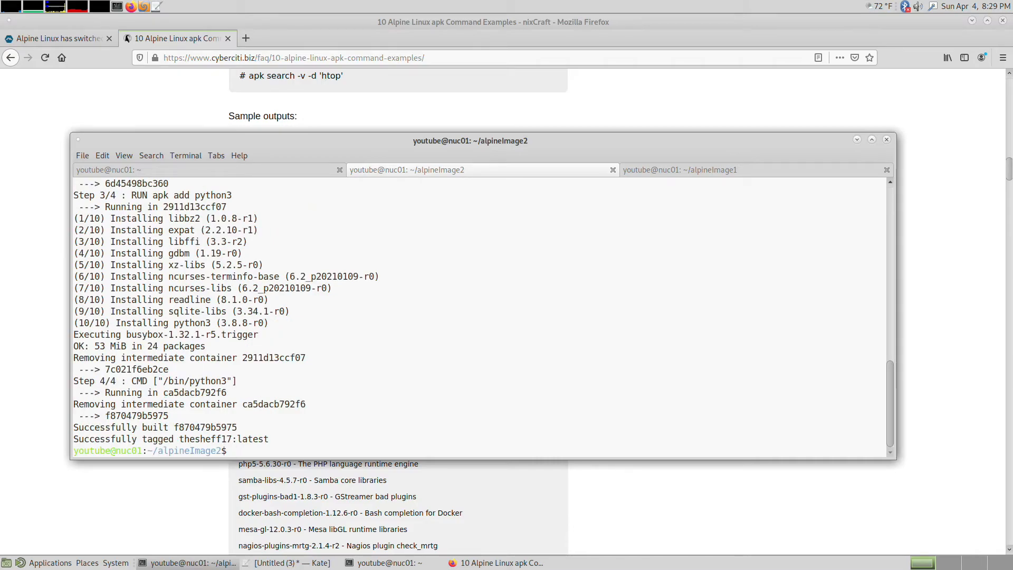
text(docker im)
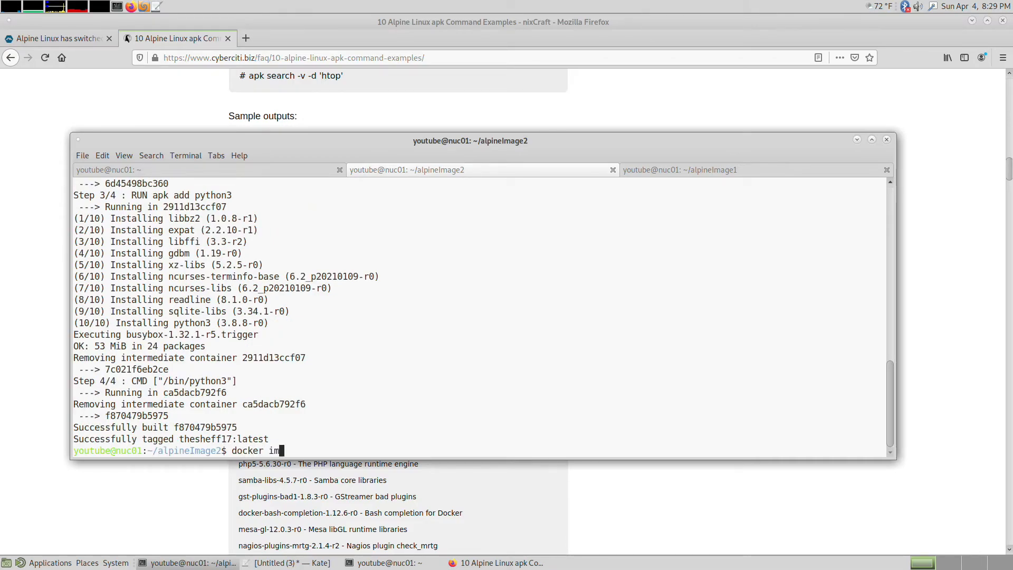
- List Docker images and select the 51.4MB thesheff17 entry and its ID f870479b5975
key(Return)
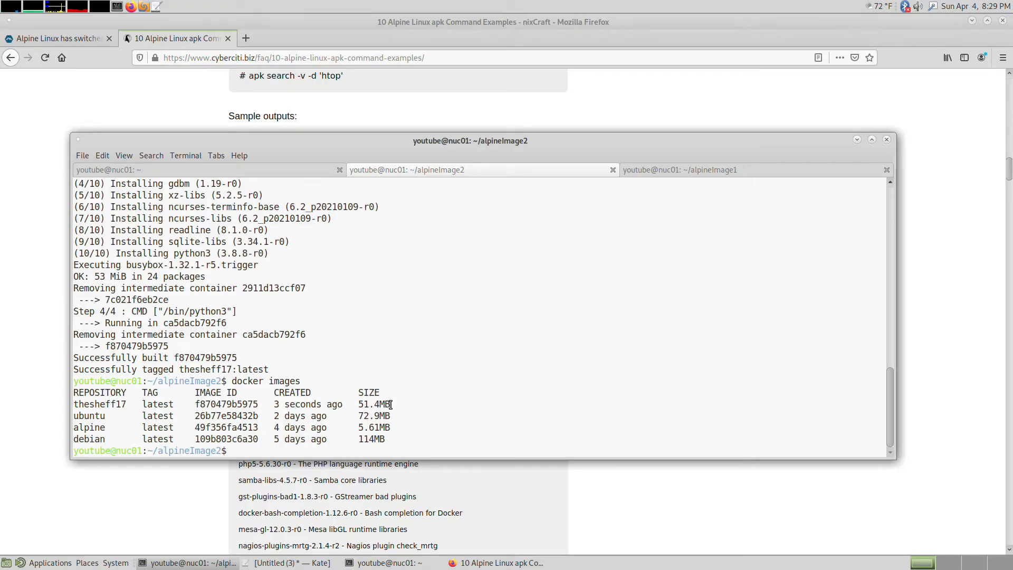
double_click(100, 404)
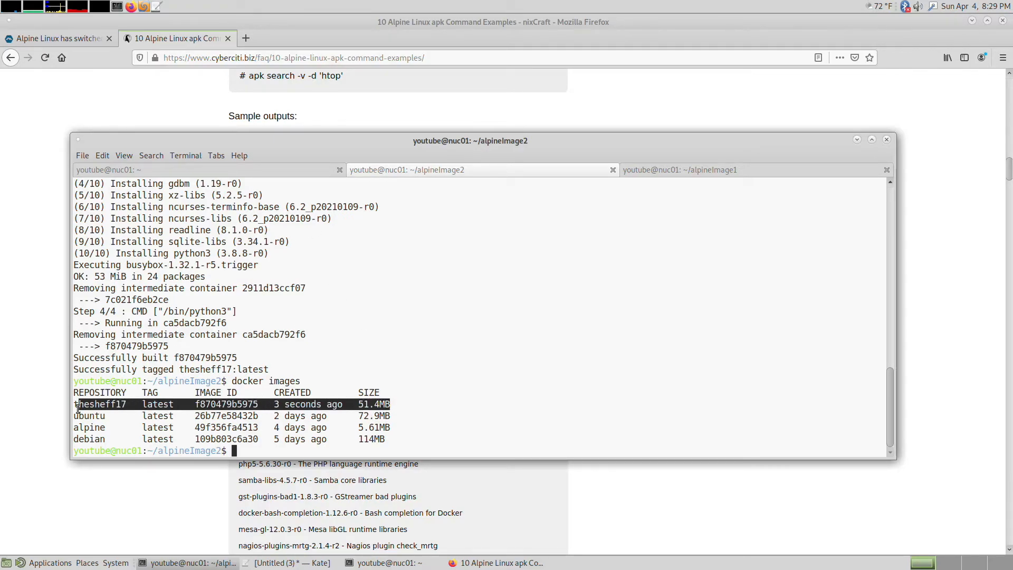
mouse_move(63, 380)
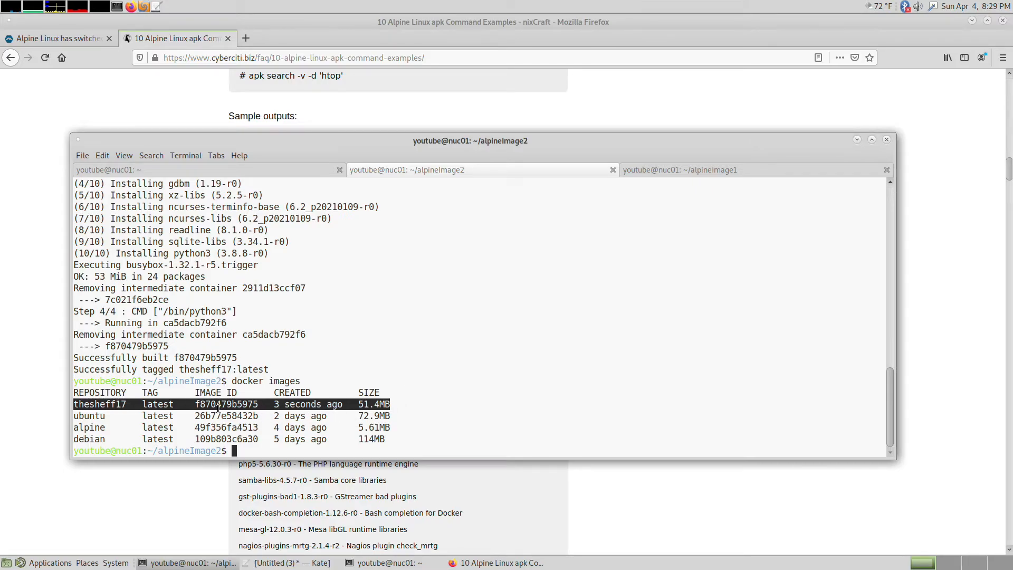
double_click(226, 404)
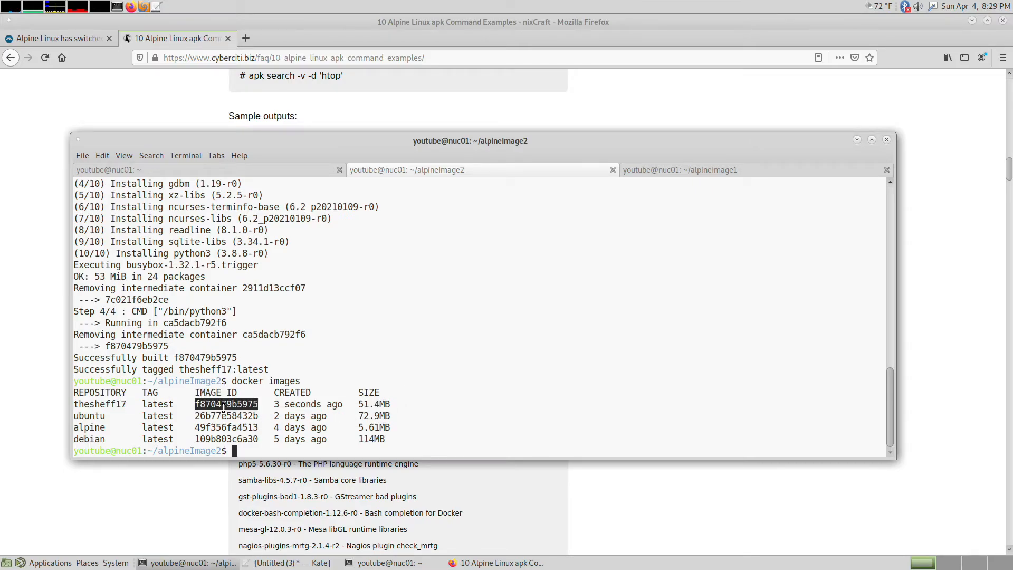
mouse_move(340, 253)
text(docker e)
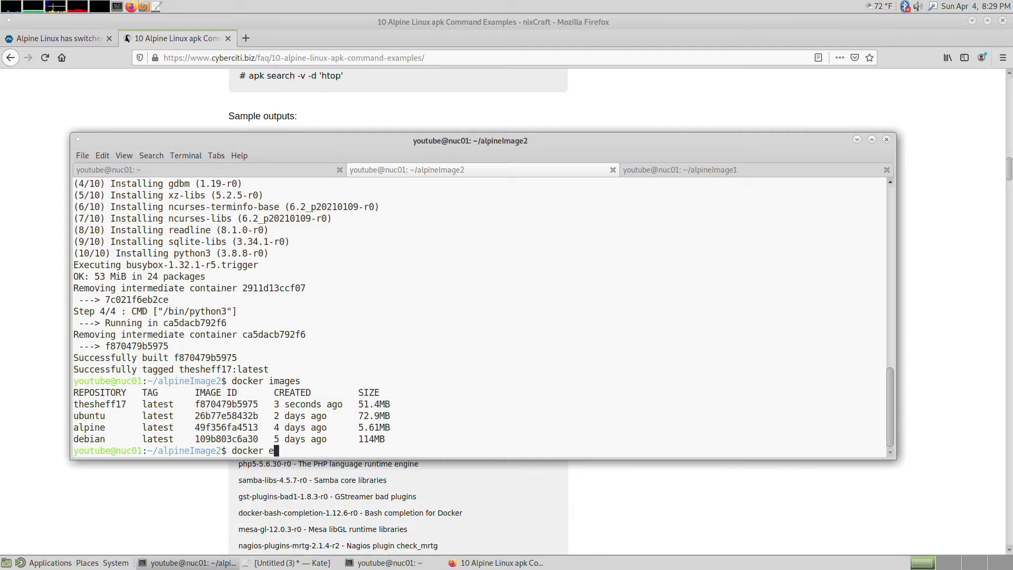
- Run 'docker run -it f870479b5975', which errors because /bin/python3 does not exist
text(run -it)
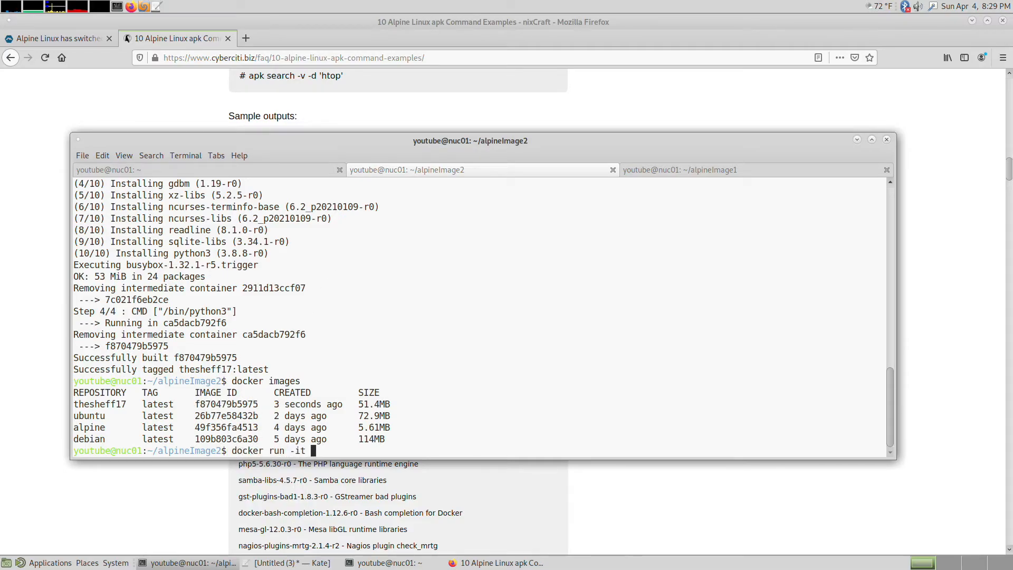
text(f870479b5975)
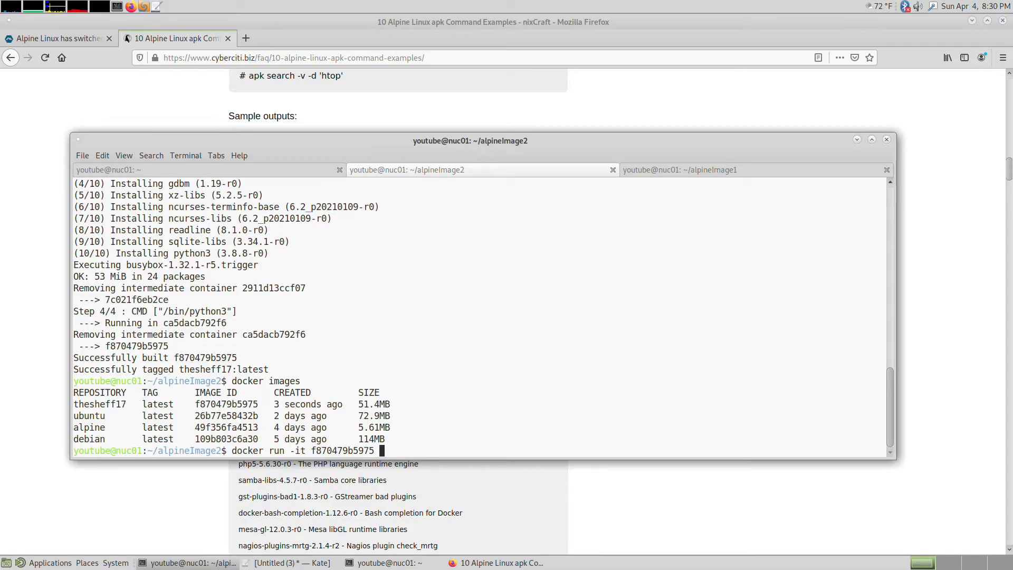
key(Return)
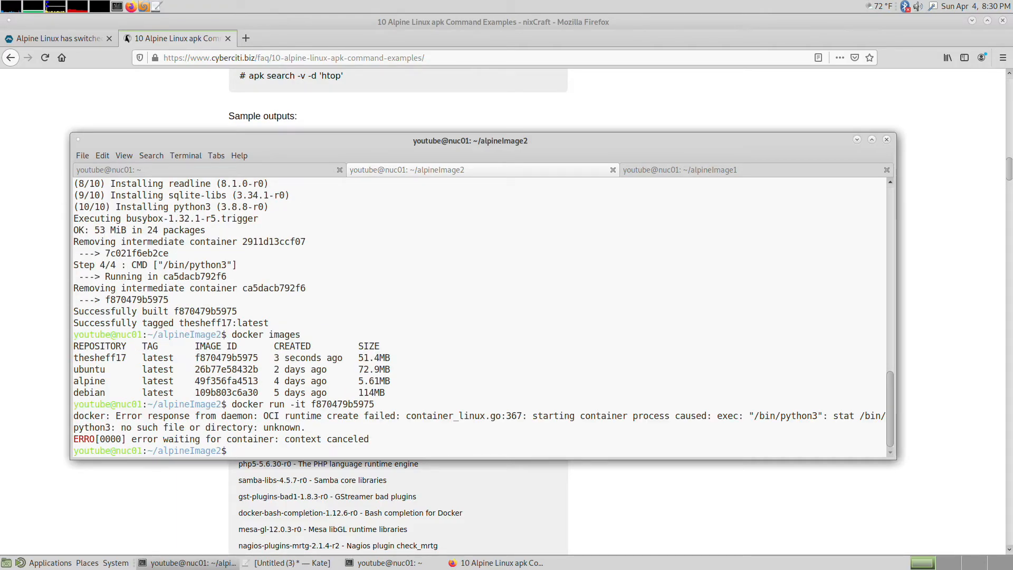
- Change the Dockerfile CMD to ["python3"], rebuild thesheff17:latest, and list the images
text(cd alpineImage2/)
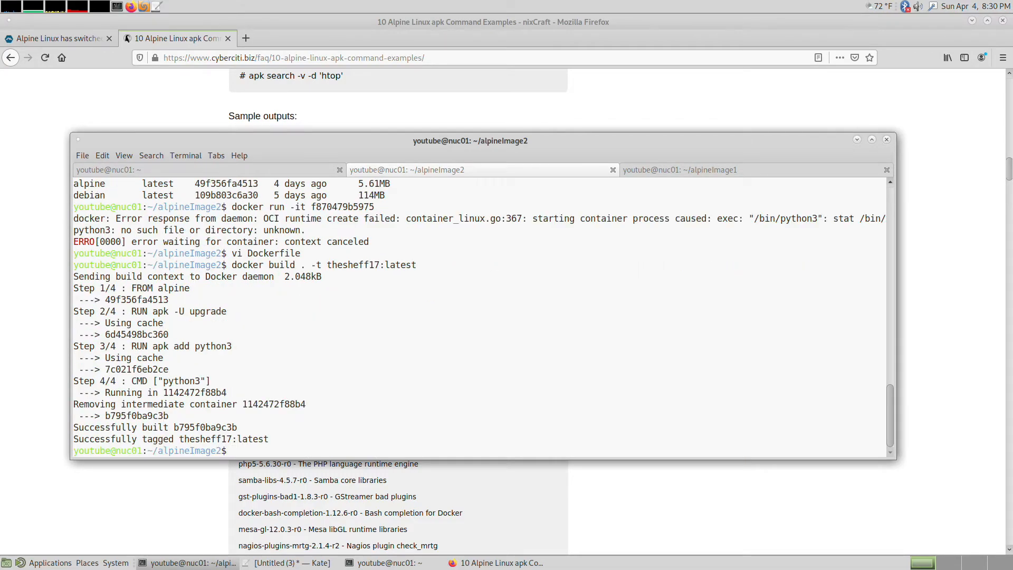
text(docker run -it f870479b5975^C)
text(docker images)
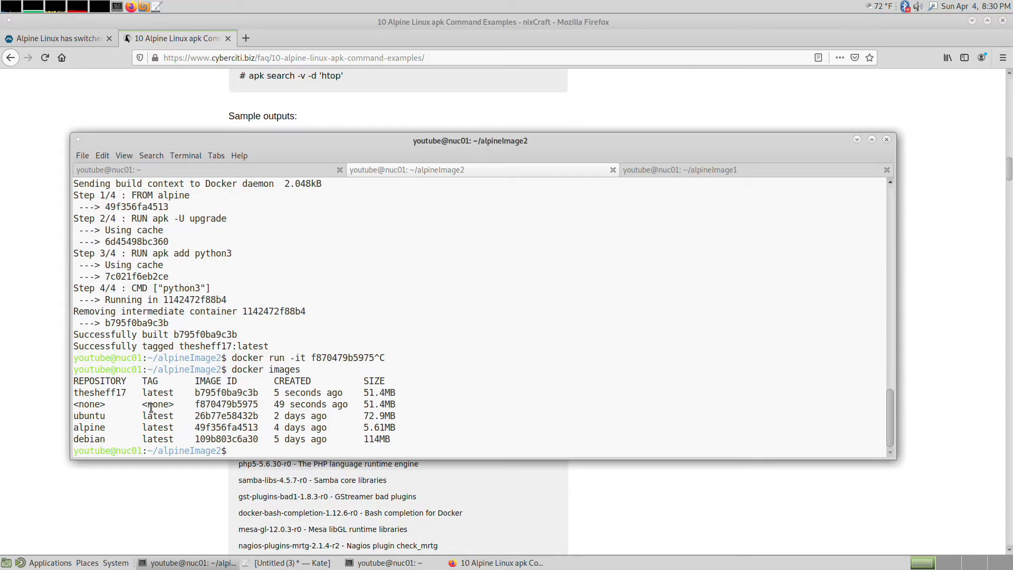
- Remove stopped container bd63a0e5d97c and old image f870479b5975, then list the remaining images
right_click(174, 404)
text(docker rmi f870479b5975)
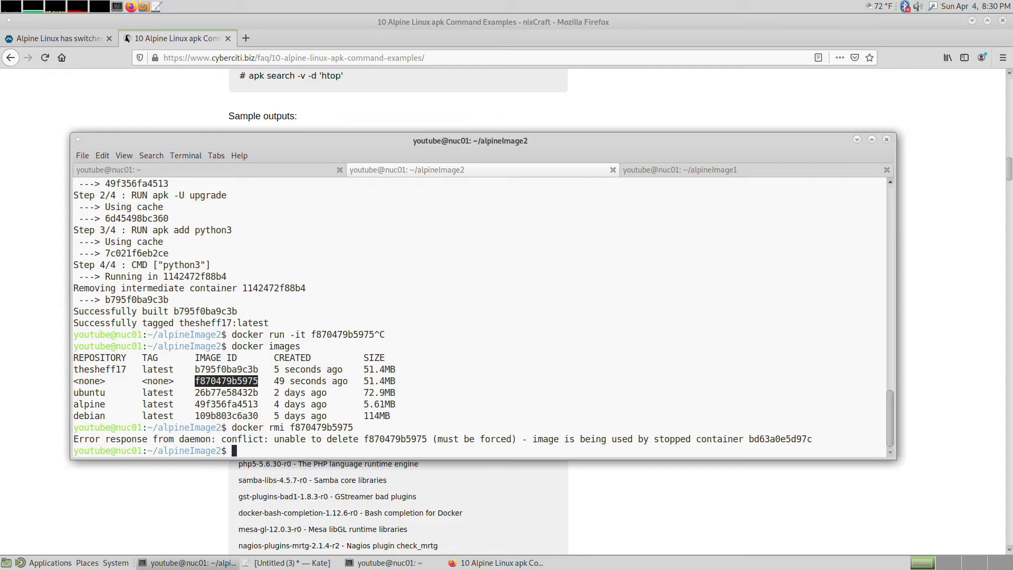
text(dc)
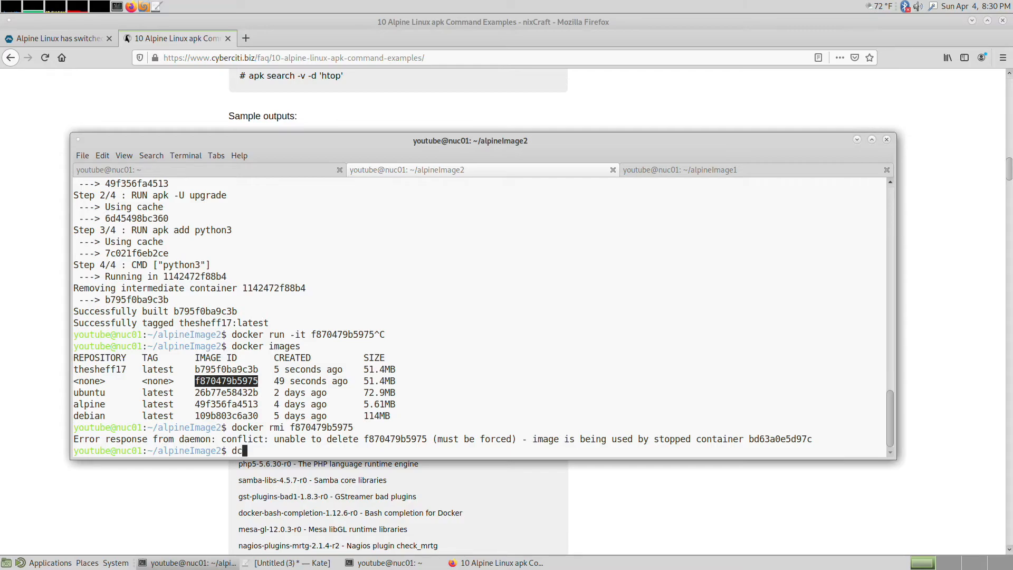
text(ocker ps)
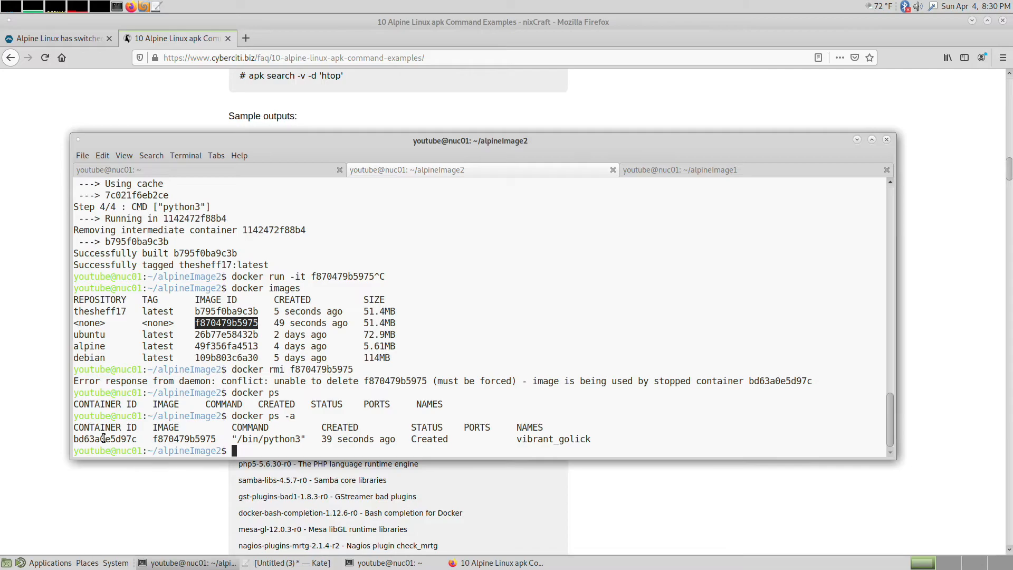
double_click(105, 439)
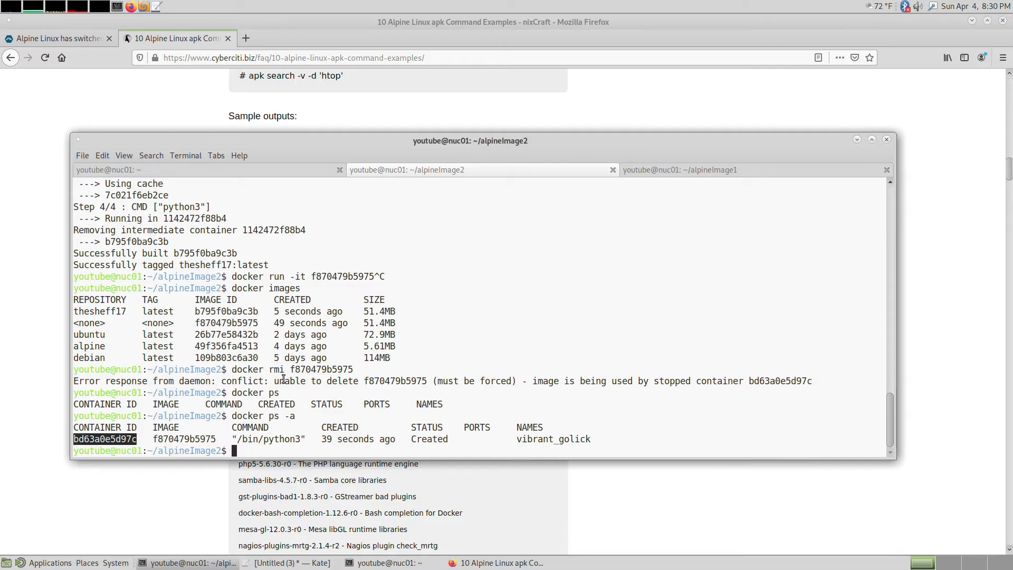
text(docer rmi f870479b5975)
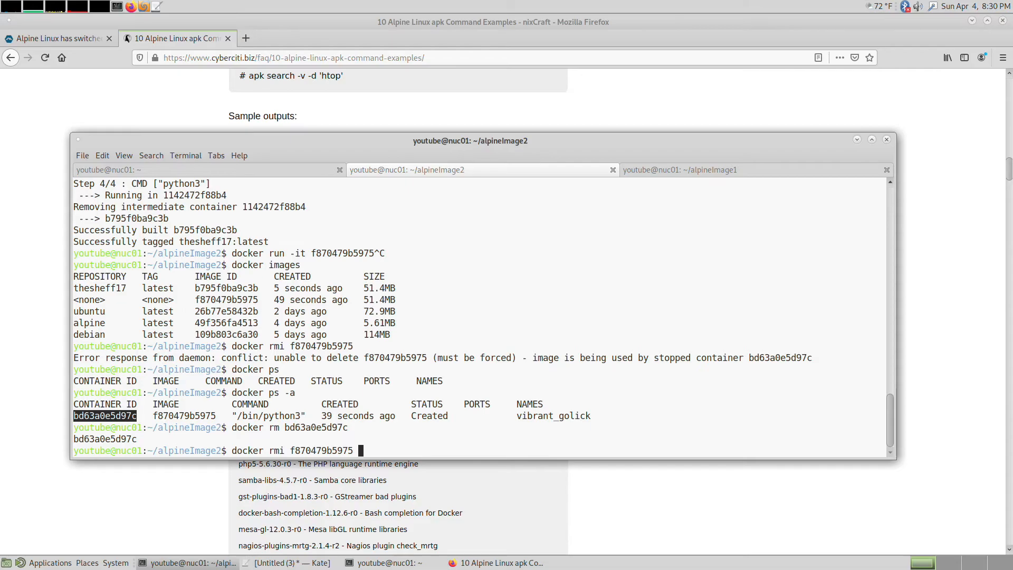
text(docker ps -a)
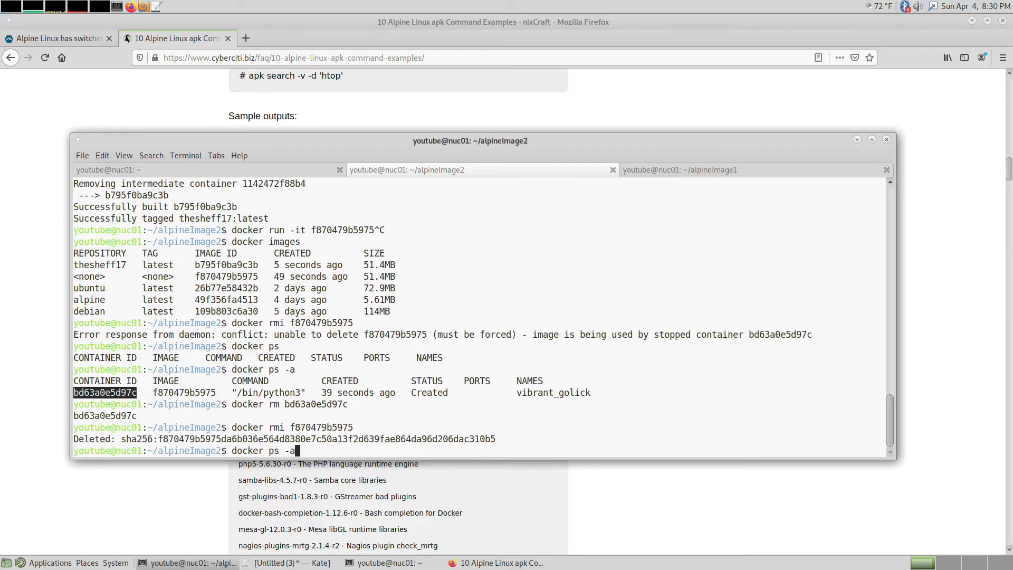
text(docker images)
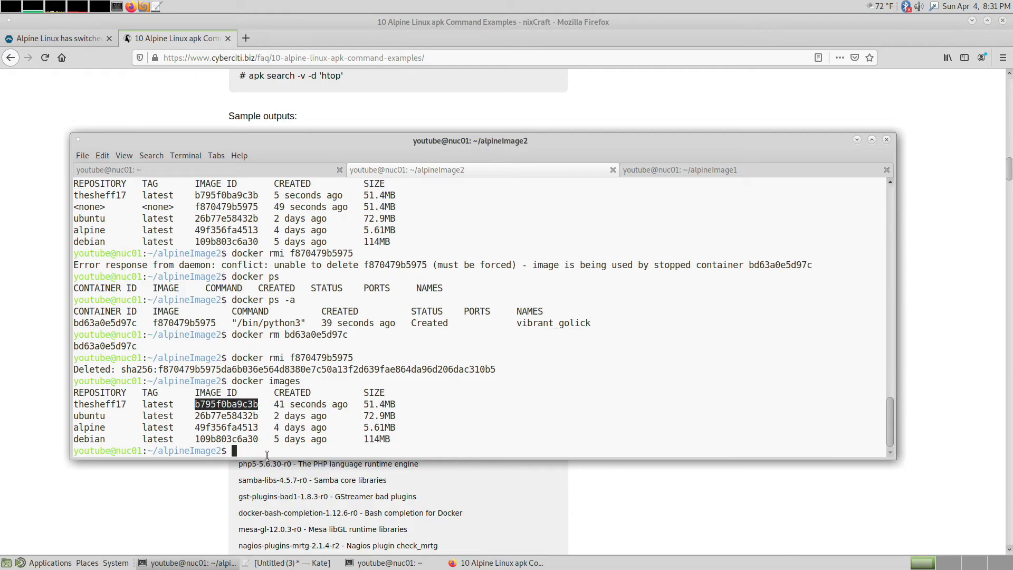
- Run image b795f0ba9c3b interactively and start a while True loop printing "HELLO WOLRD"
text(docker run -it b795f0ba9c3b)
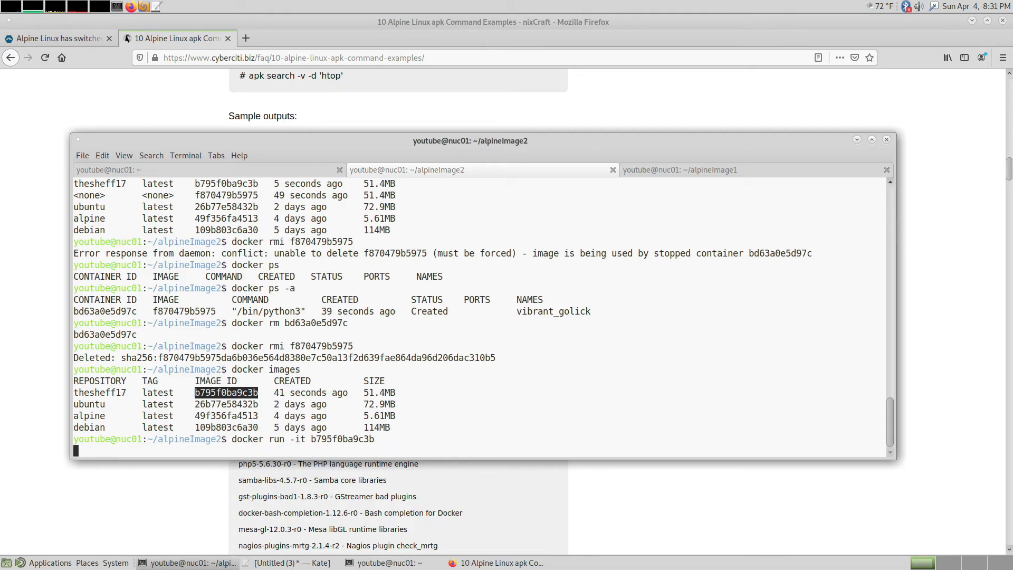
key(Return)
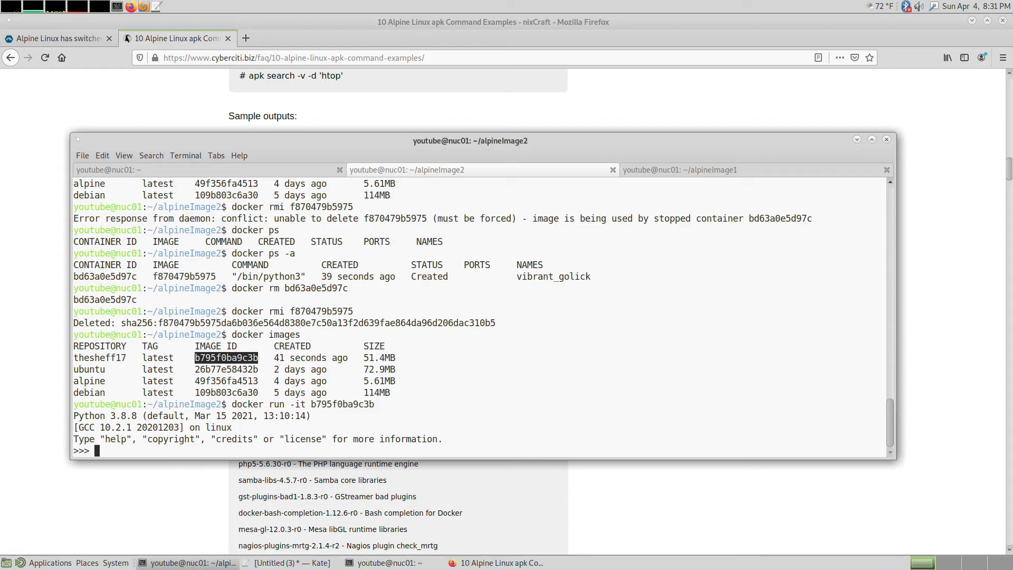
text(while True:)
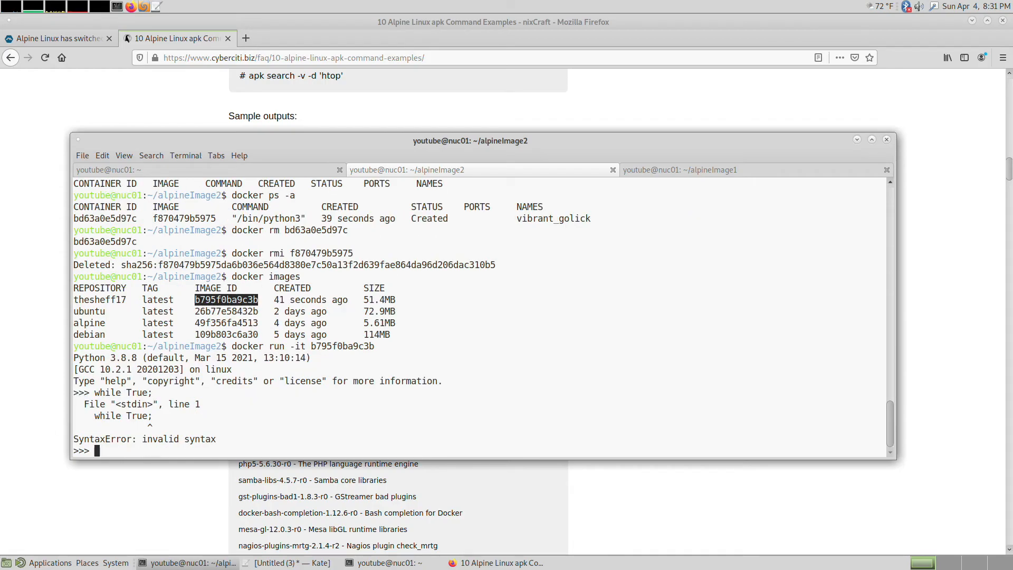
text(while True:)
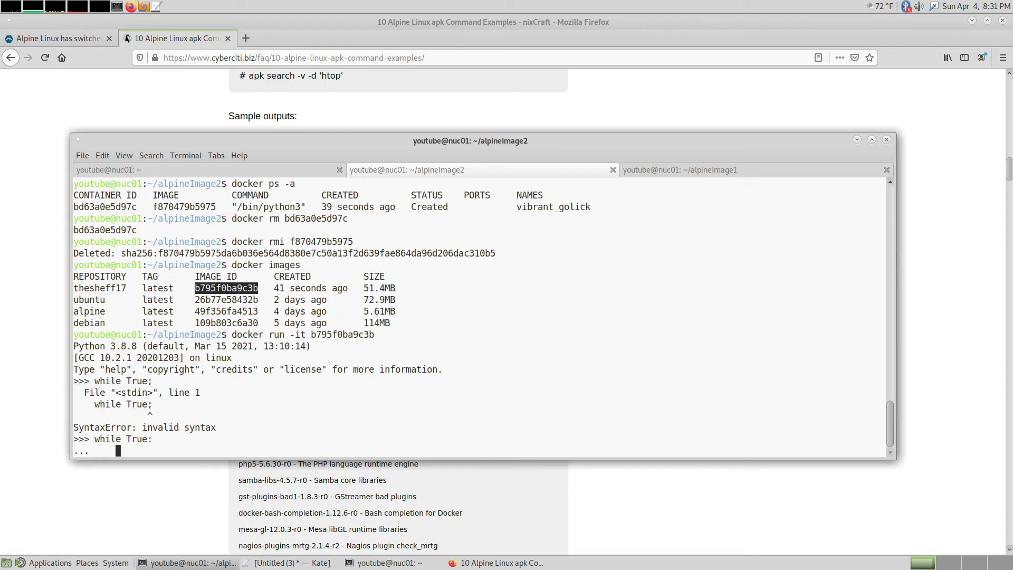
text(print ("HELLO)
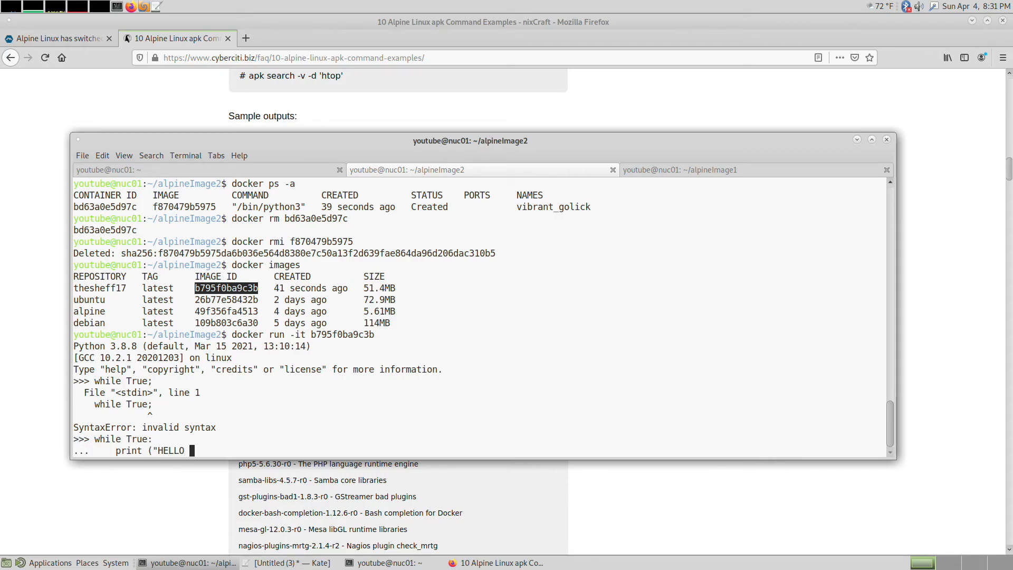
text(WOLRD"))
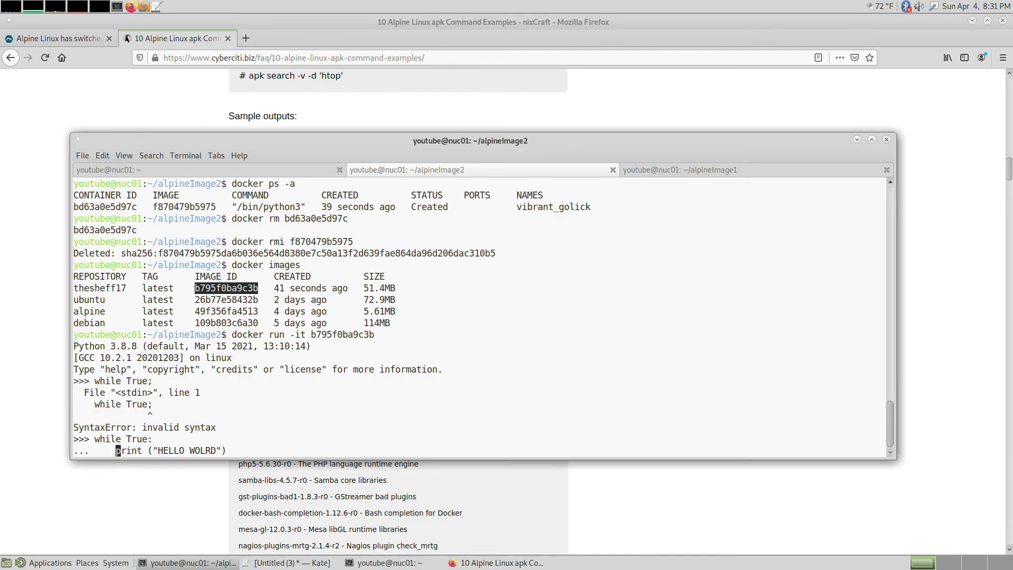
key(Return)
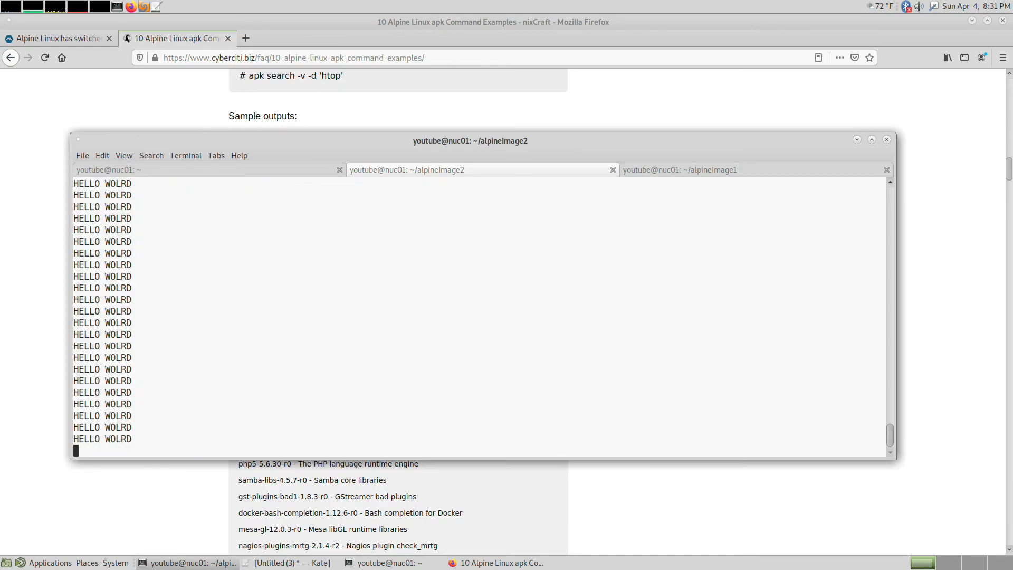